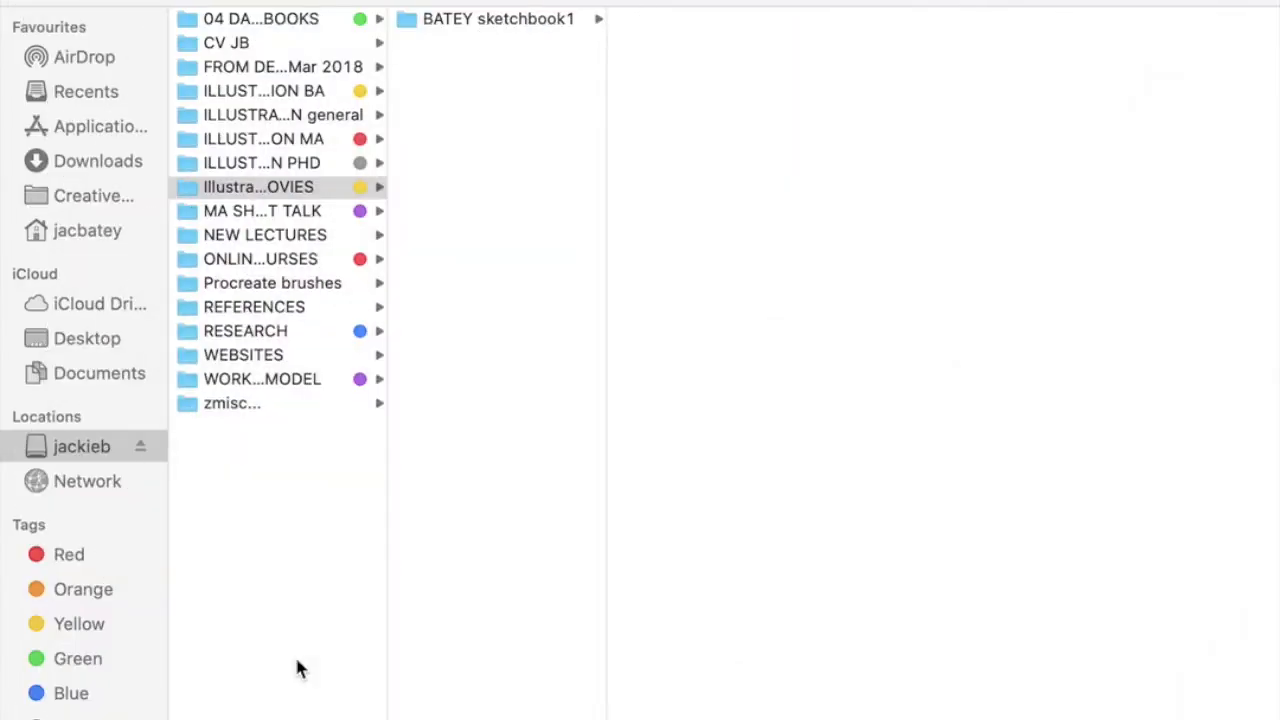
{"action": "mouse_move", "coordinate": [300, 630]}
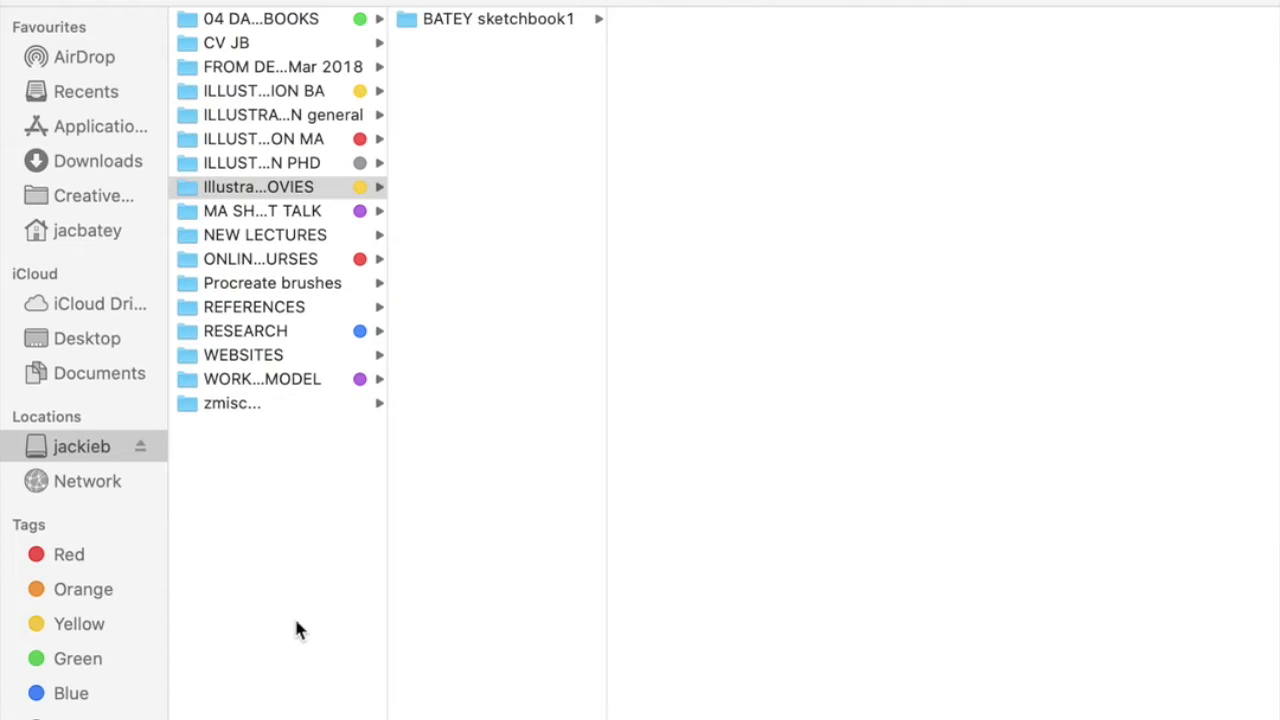
{"action": "mouse_move", "coordinate": [440, 28]}
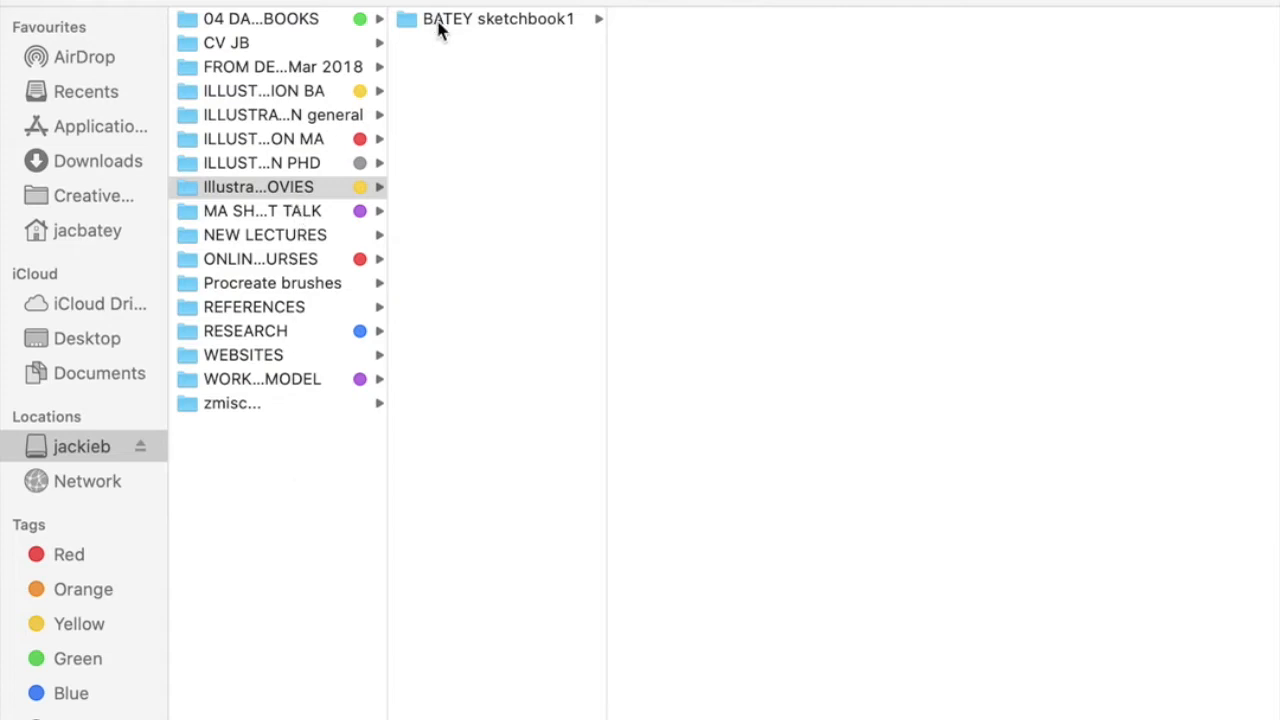
{"action": "mouse_move", "coordinate": [481, 38]}
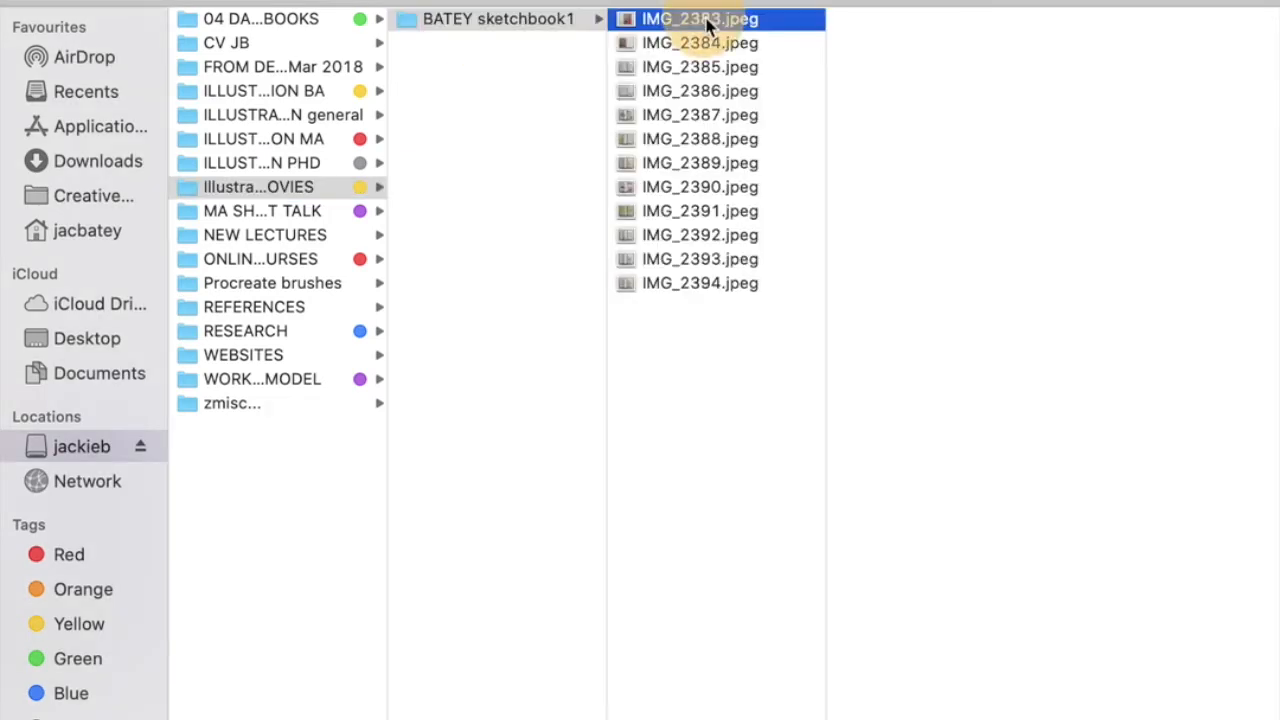
Preview the sketchbook photos one by one, including the Monthly collage and figure drawings, through IMG_2394
{"action": "left_click", "coordinate": [699, 66]}
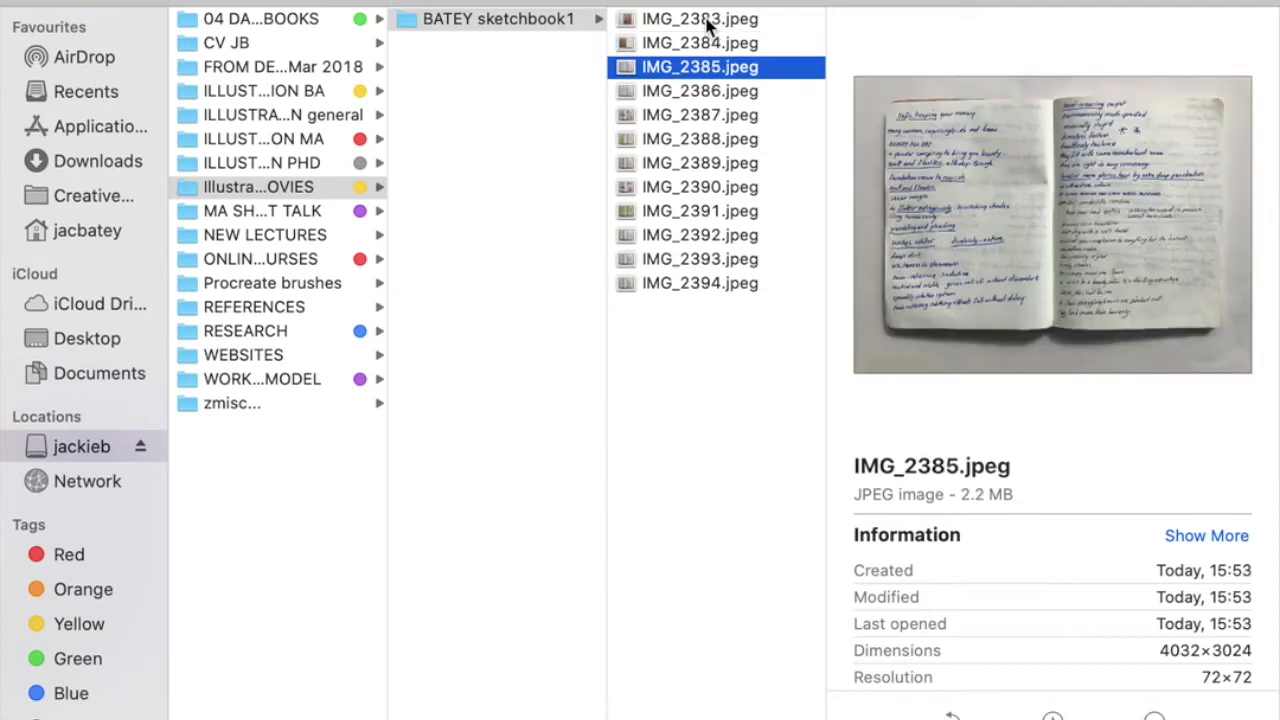
{"action": "left_click", "coordinate": [700, 115]}
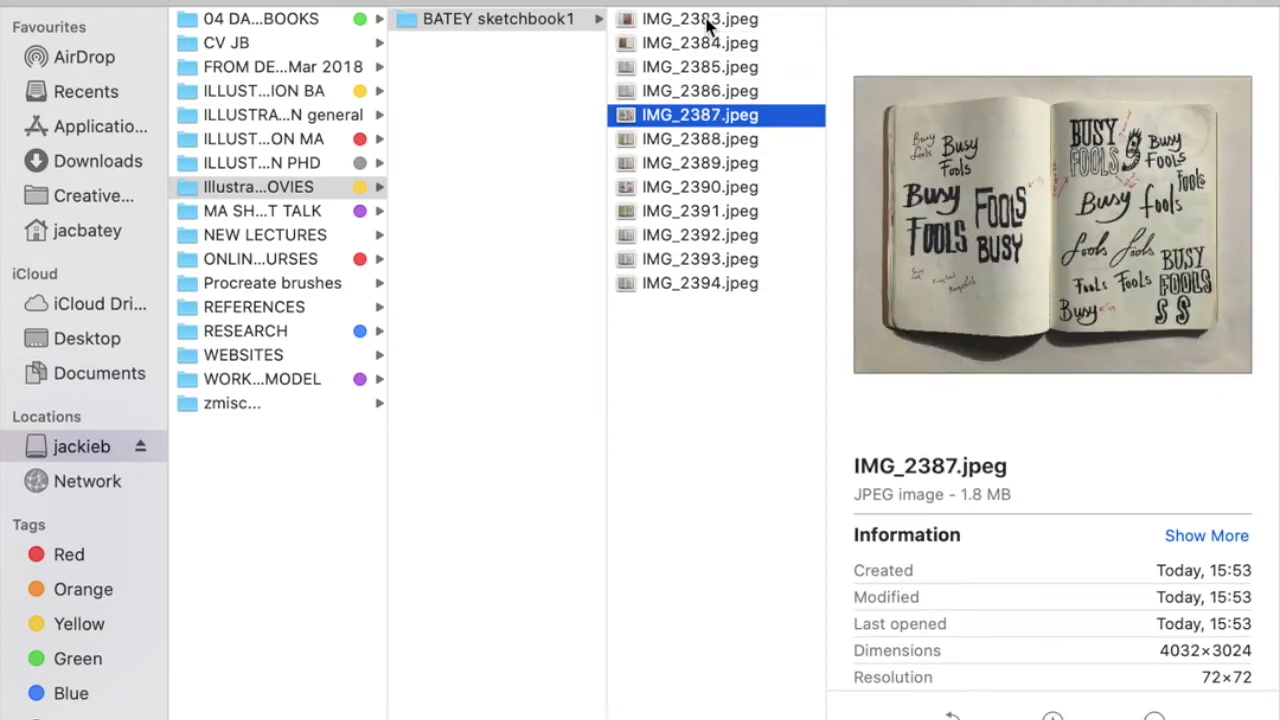
{"action": "left_click", "coordinate": [700, 187]}
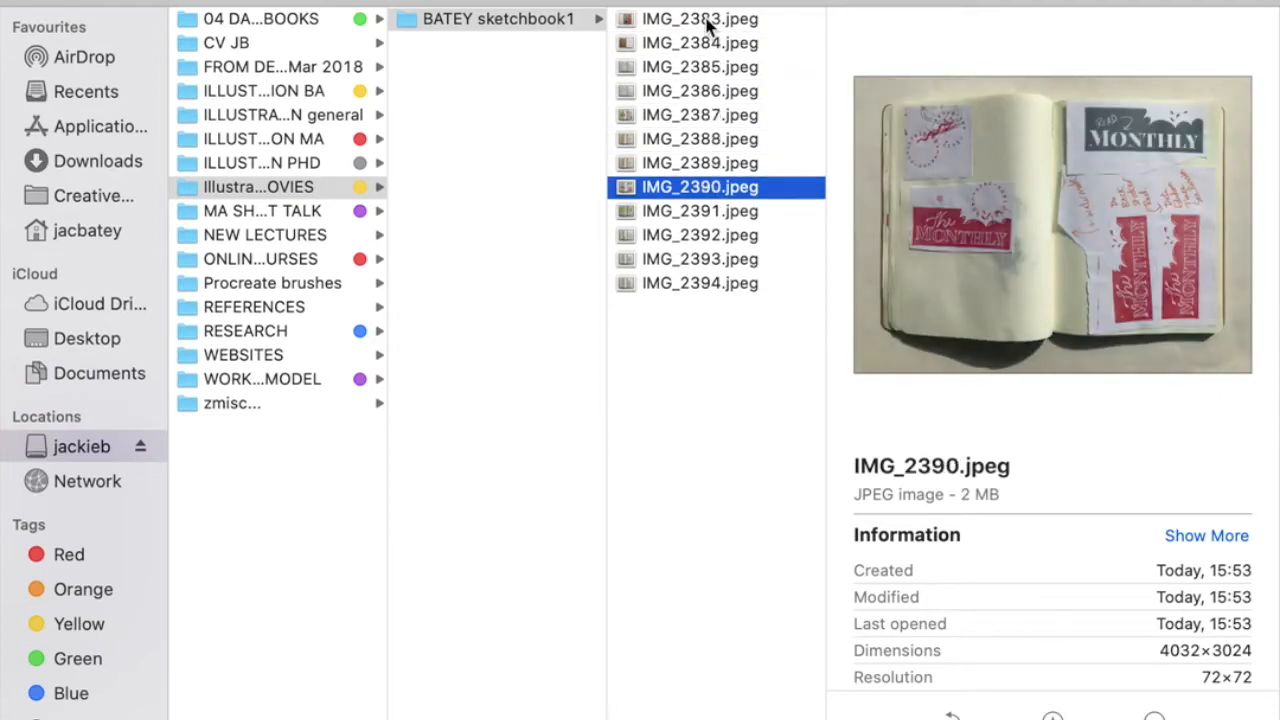
{"action": "left_click", "coordinate": [699, 235]}
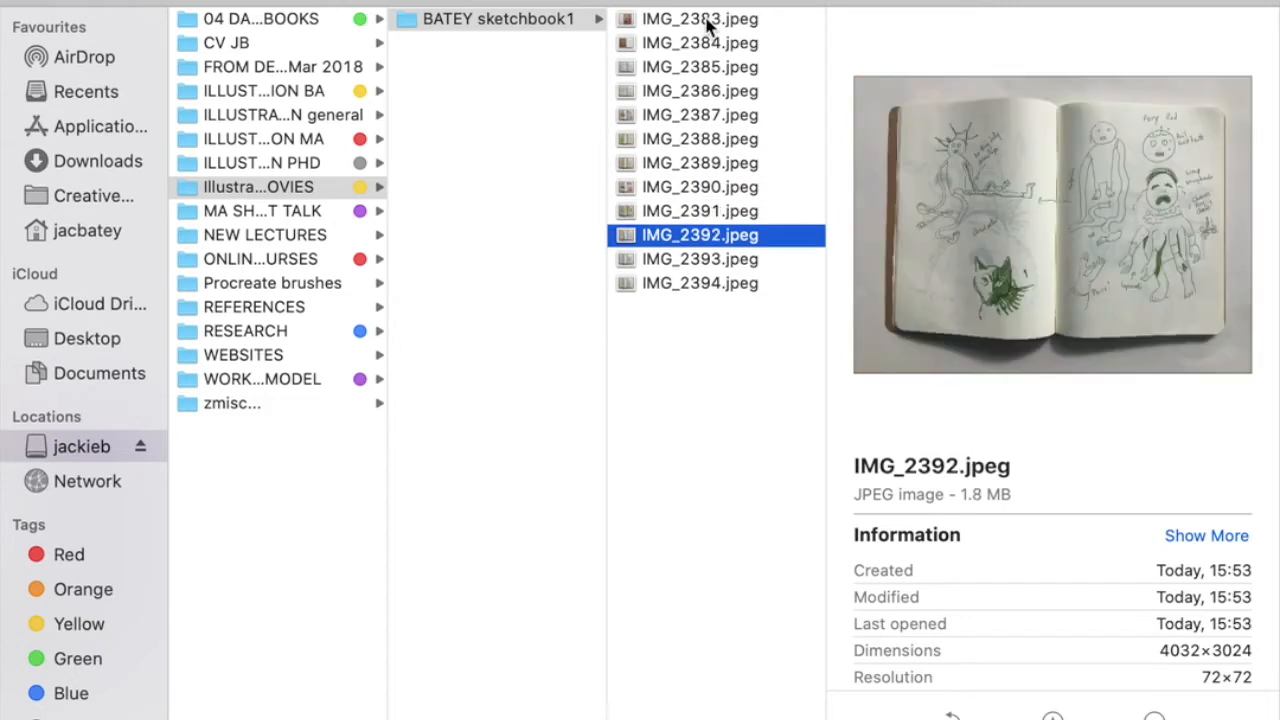
{"action": "left_click", "coordinate": [699, 283]}
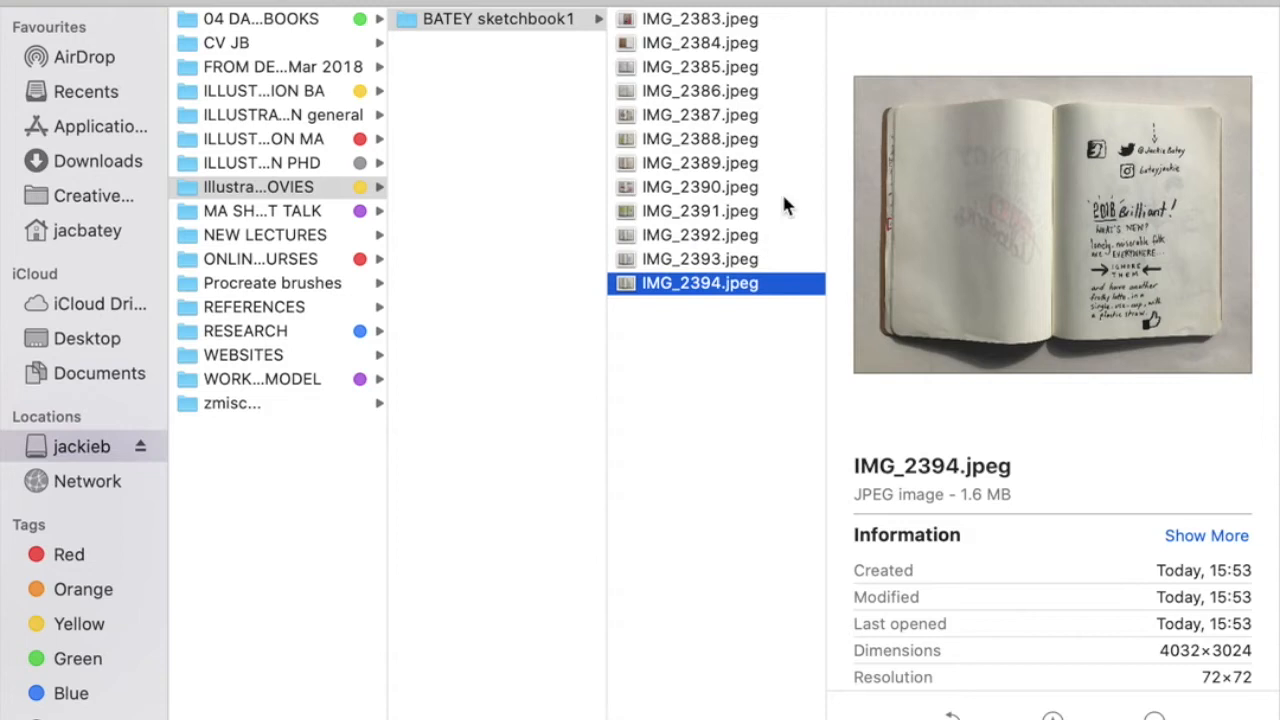
{"action": "mouse_move", "coordinate": [403, 43]}
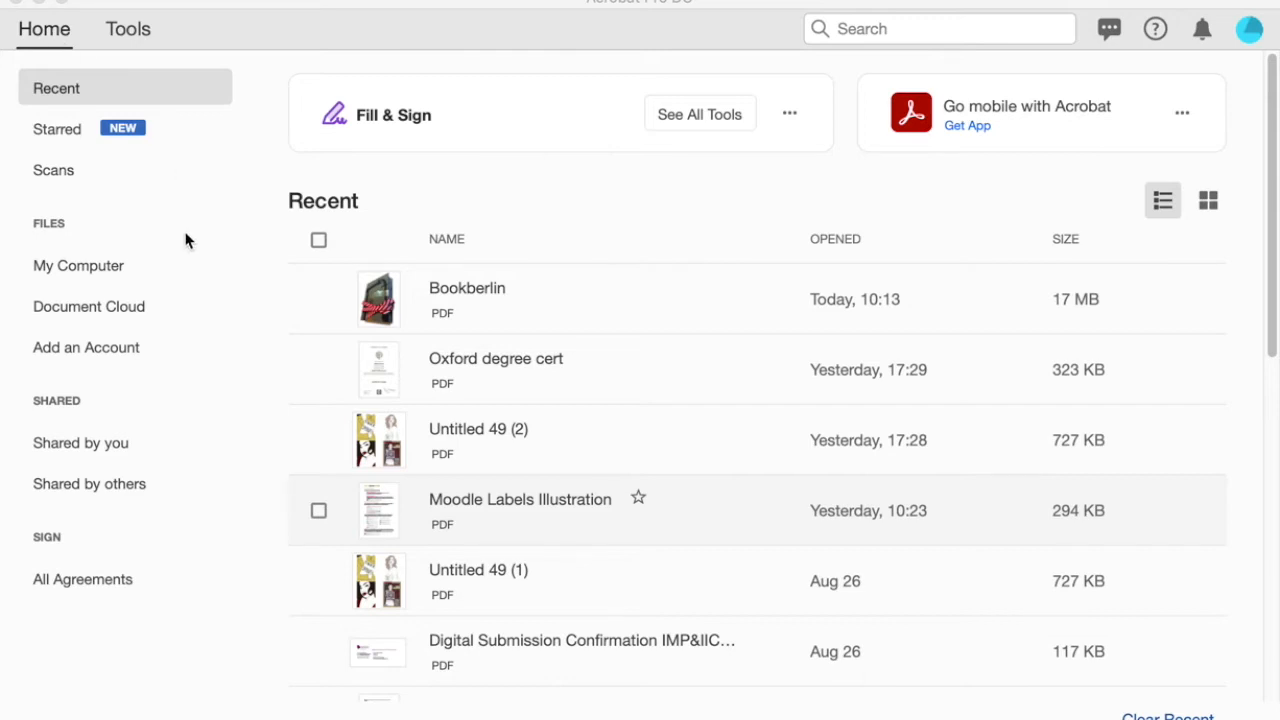
{"action": "mouse_move", "coordinate": [45, 35]}
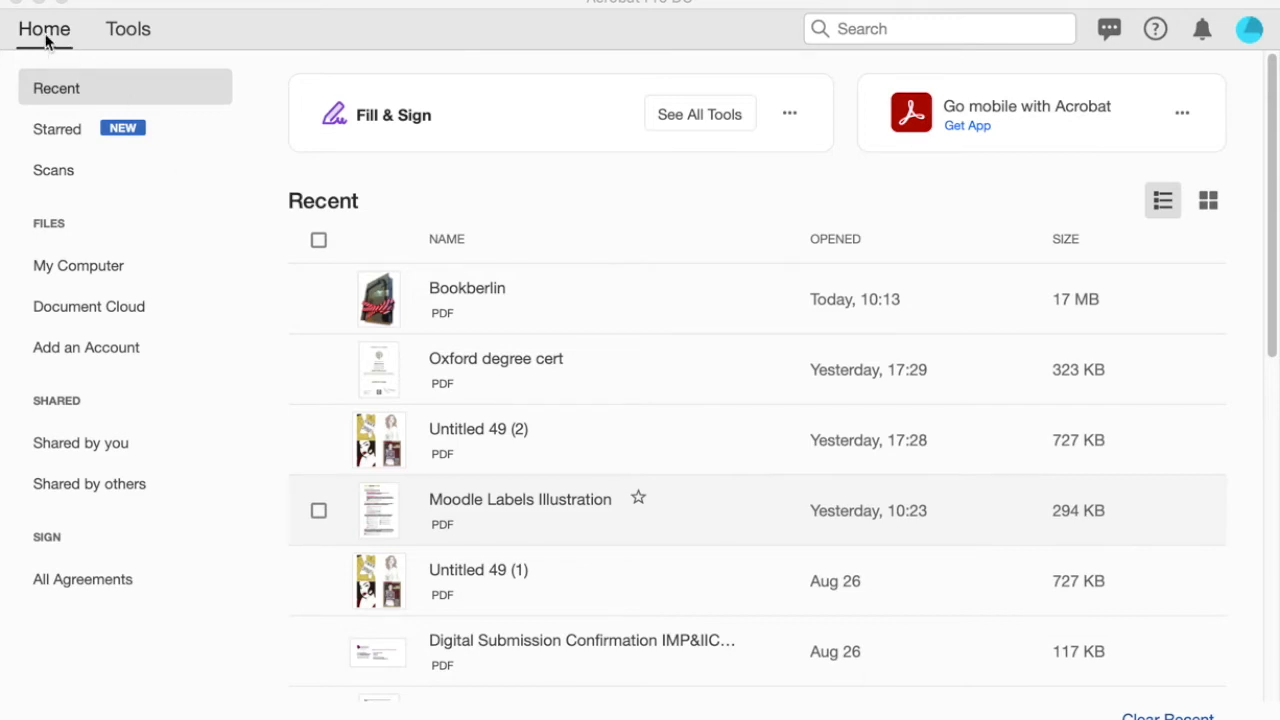
Show Acrobat's Tools page and scroll through the full tool list, back to Create & Edit
{"action": "left_click", "coordinate": [128, 28]}
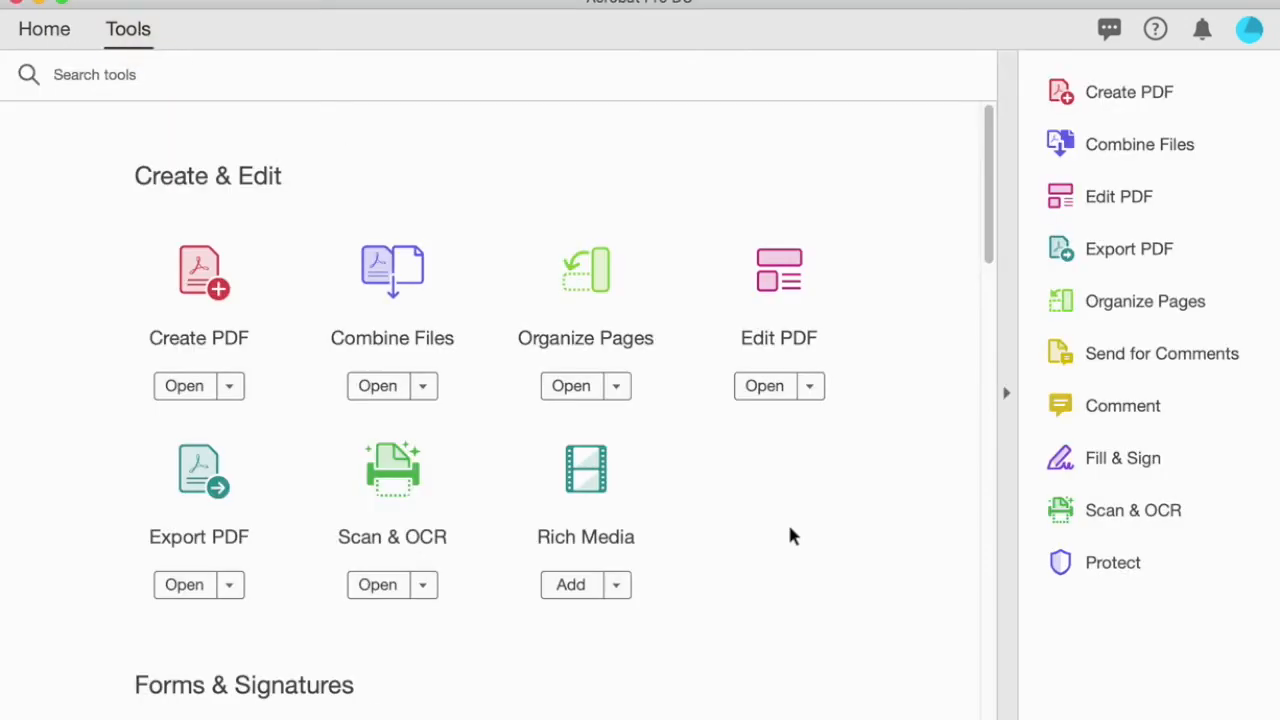
{"action": "scroll", "scroll_direction": "down", "scroll_amount": 3}
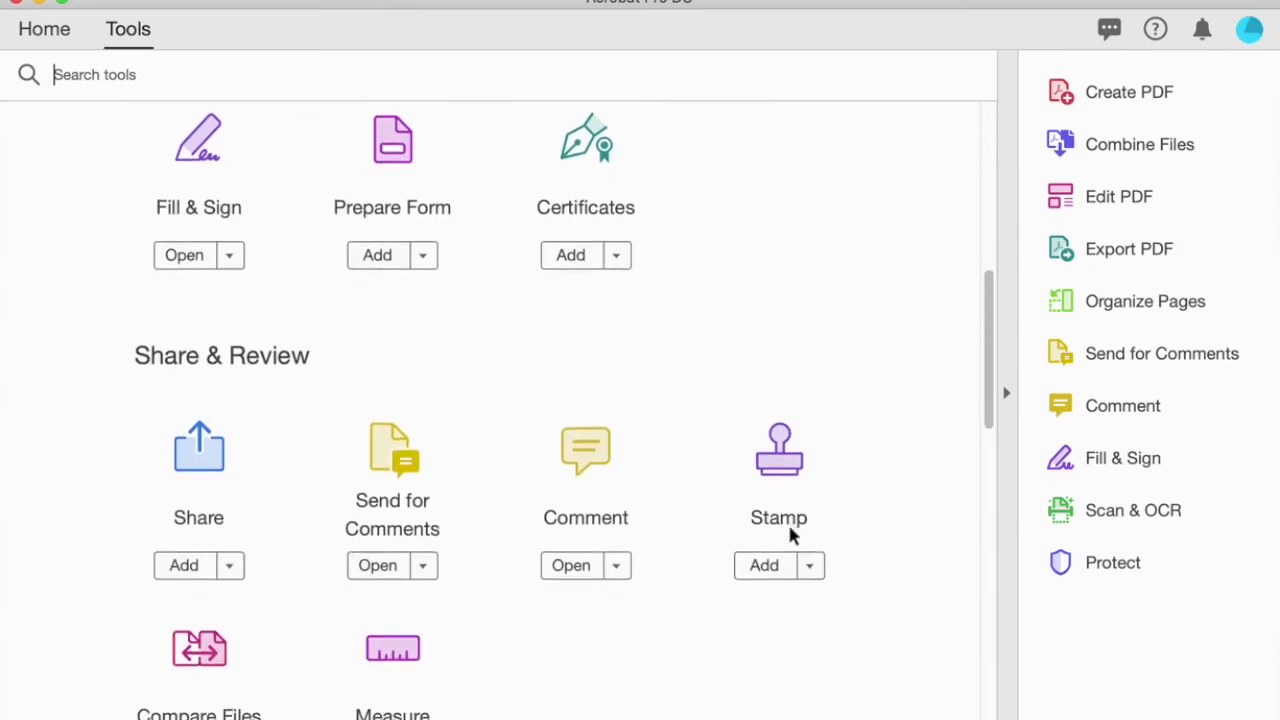
{"action": "scroll", "scroll_direction": "down", "scroll_amount": 3}
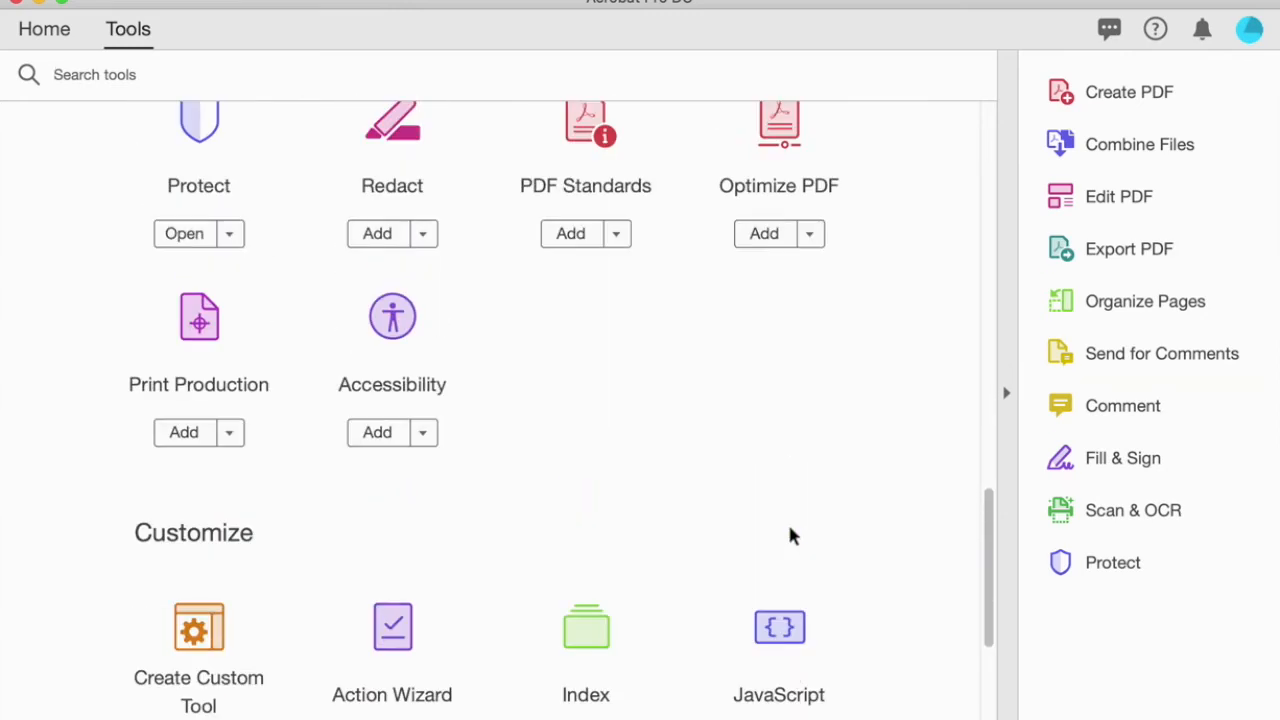
{"action": "scroll", "scroll_direction": "up", "scroll_amount": 3}
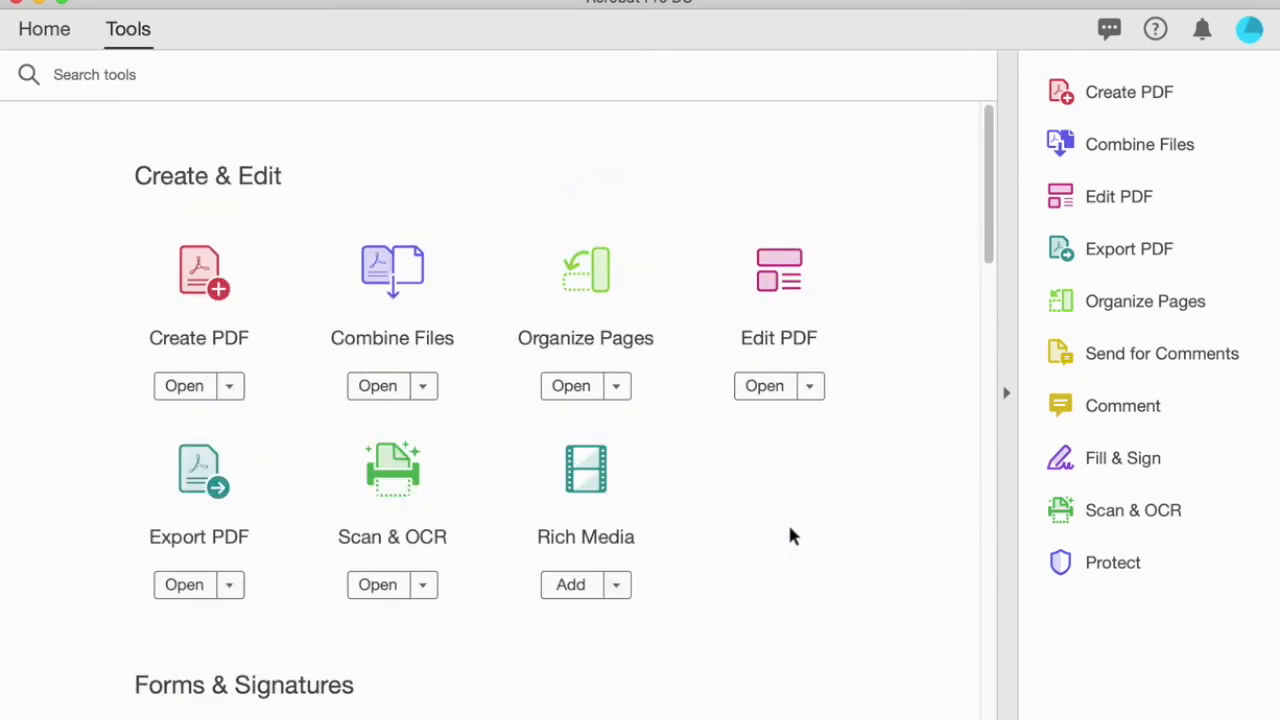
{"action": "mouse_move", "coordinate": [199, 290]}
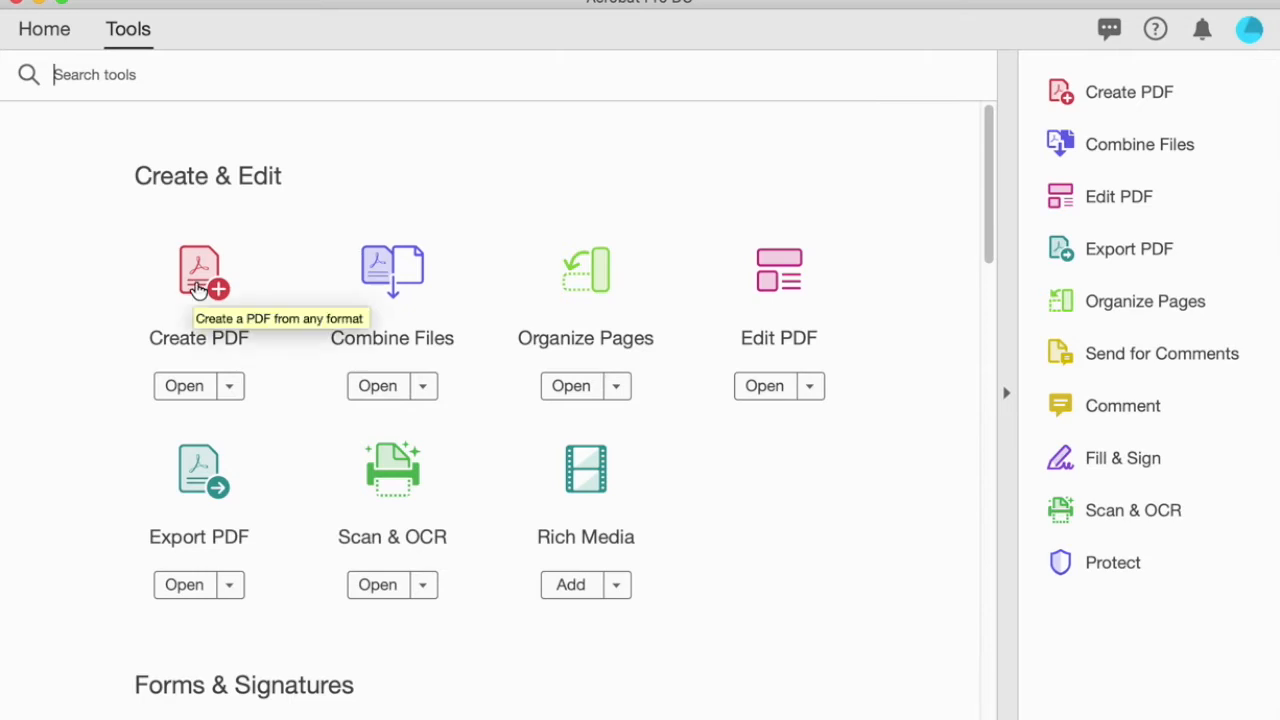
Choose Create PDF from Multiple Files with Combine Files to reach the Combine Files workspace
{"action": "left_click", "coordinate": [198, 270]}
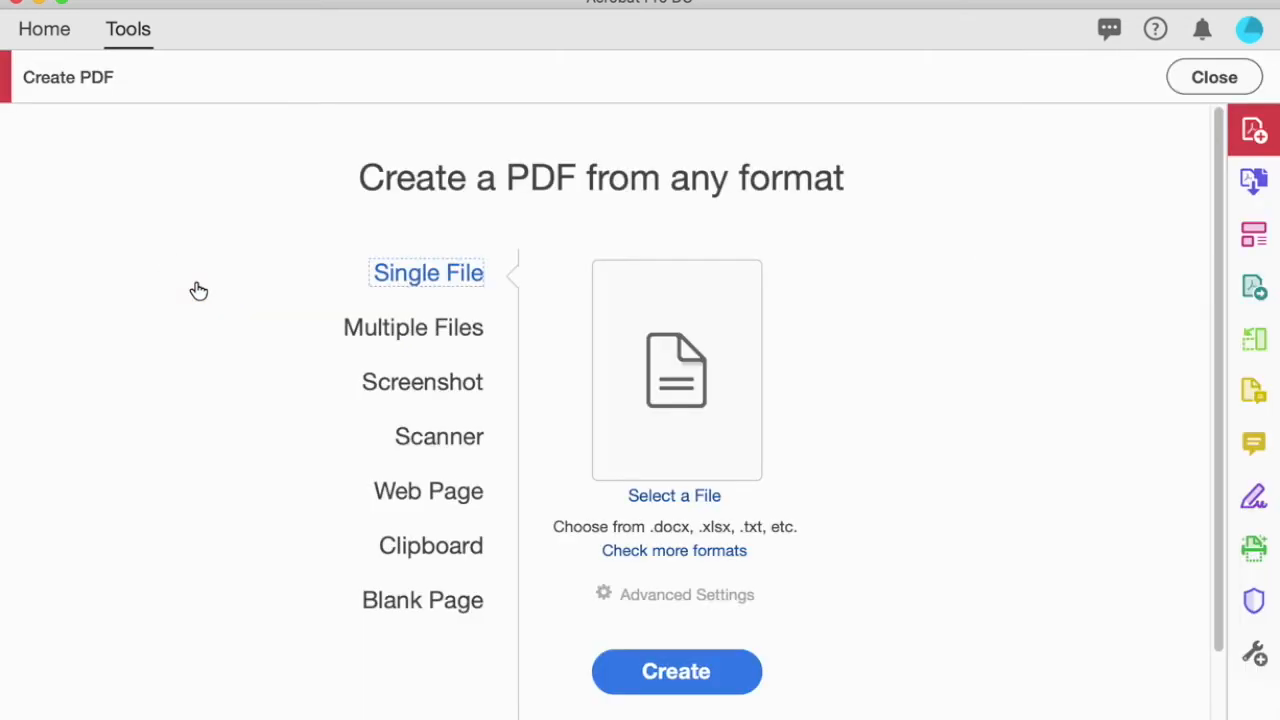
{"action": "left_click", "coordinate": [413, 327]}
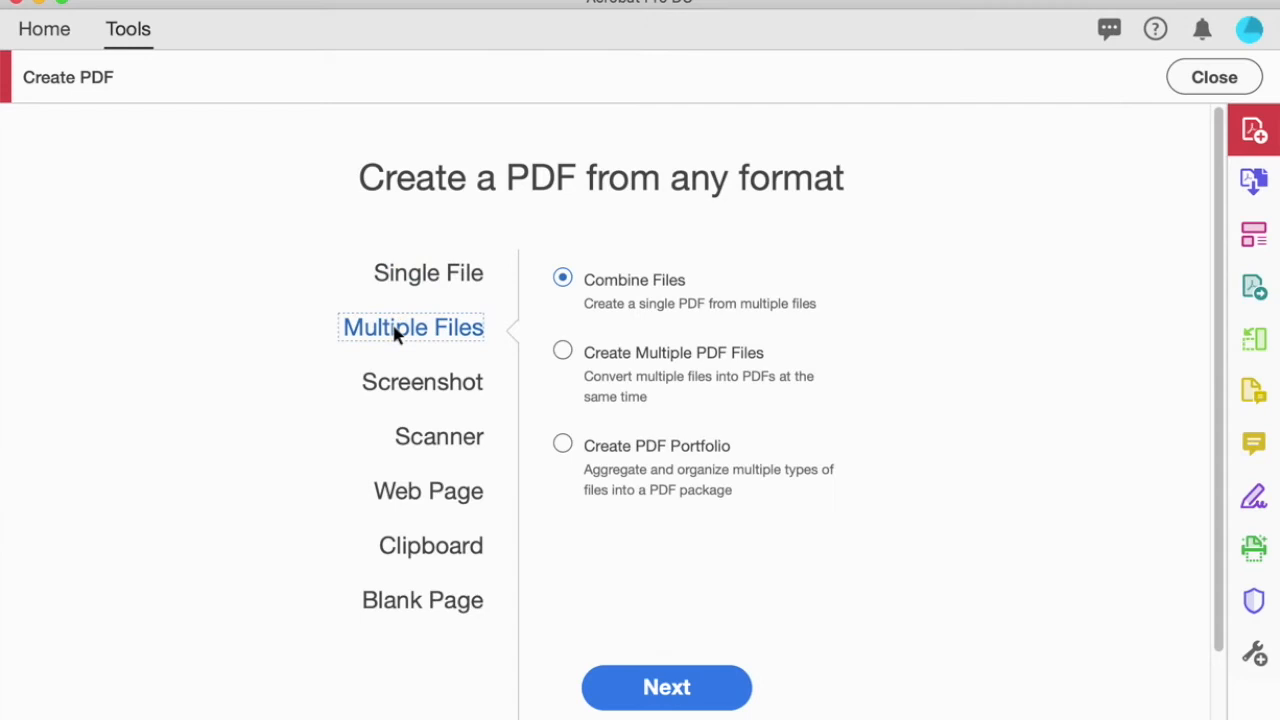
{"action": "mouse_move", "coordinate": [408, 338]}
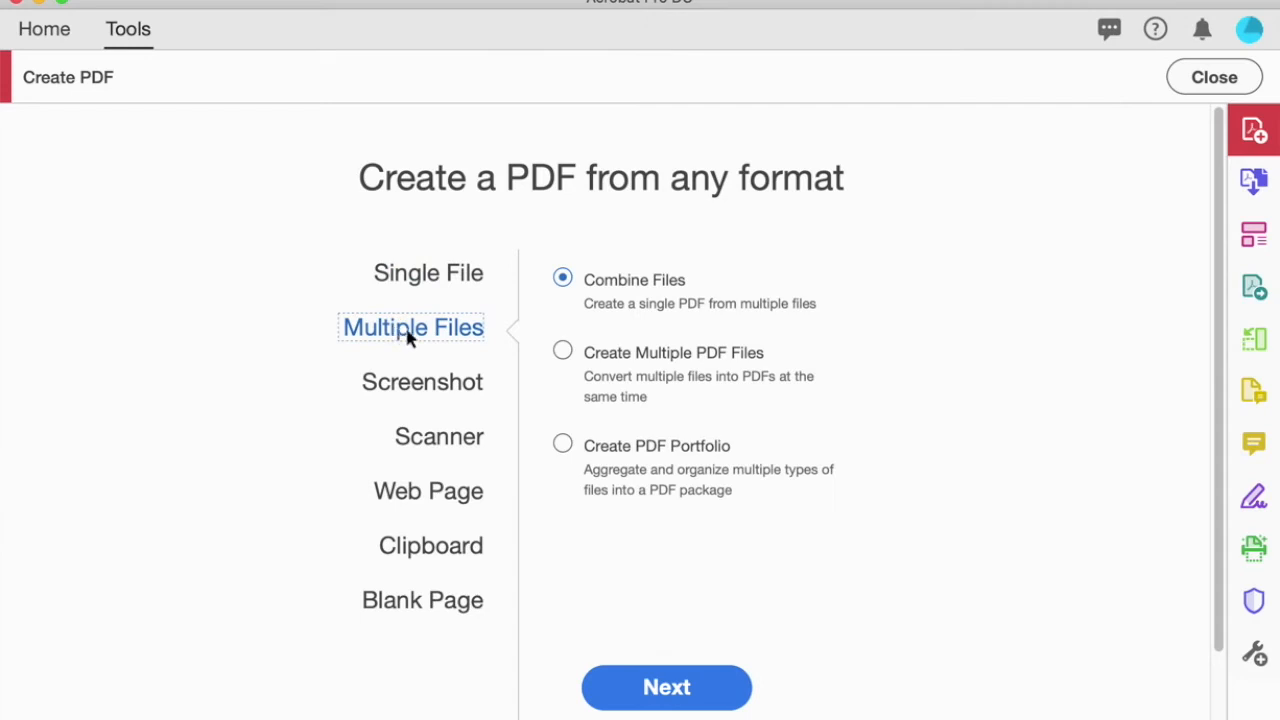
{"action": "mouse_move", "coordinate": [670, 290]}
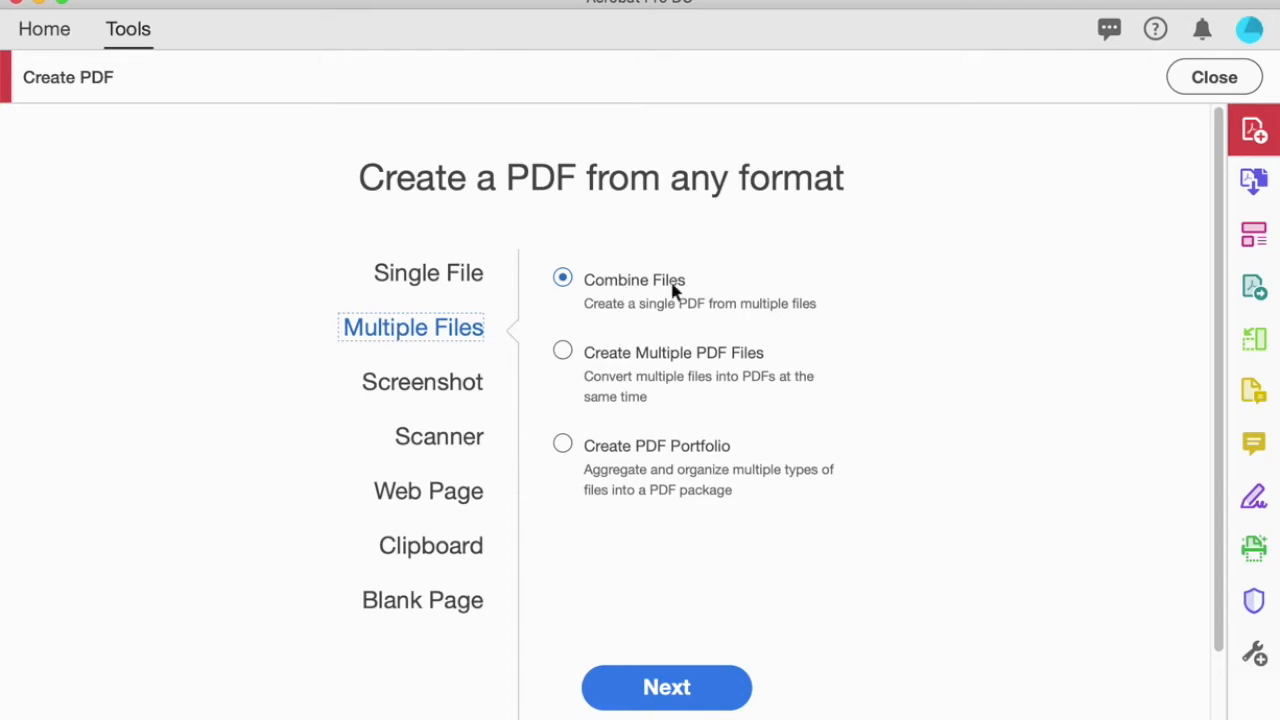
{"action": "mouse_move", "coordinate": [657, 331]}
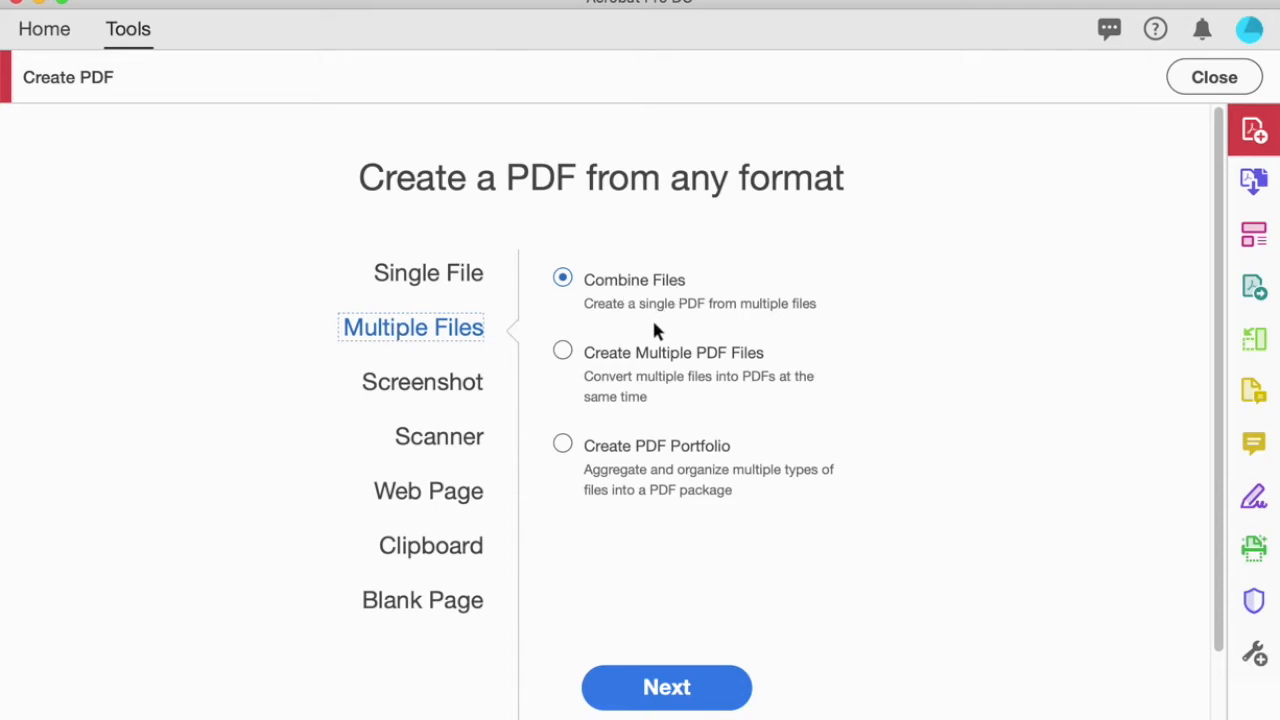
{"action": "mouse_move", "coordinate": [666, 687]}
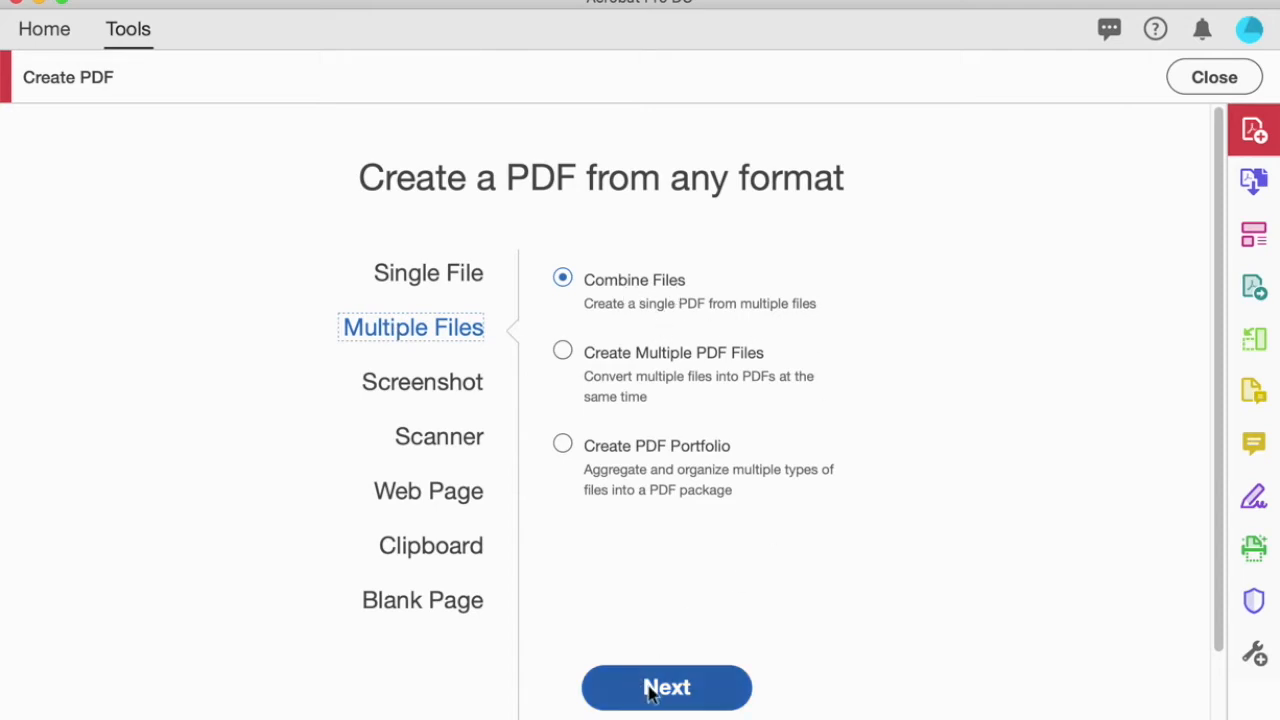
{"action": "left_click", "coordinate": [666, 687]}
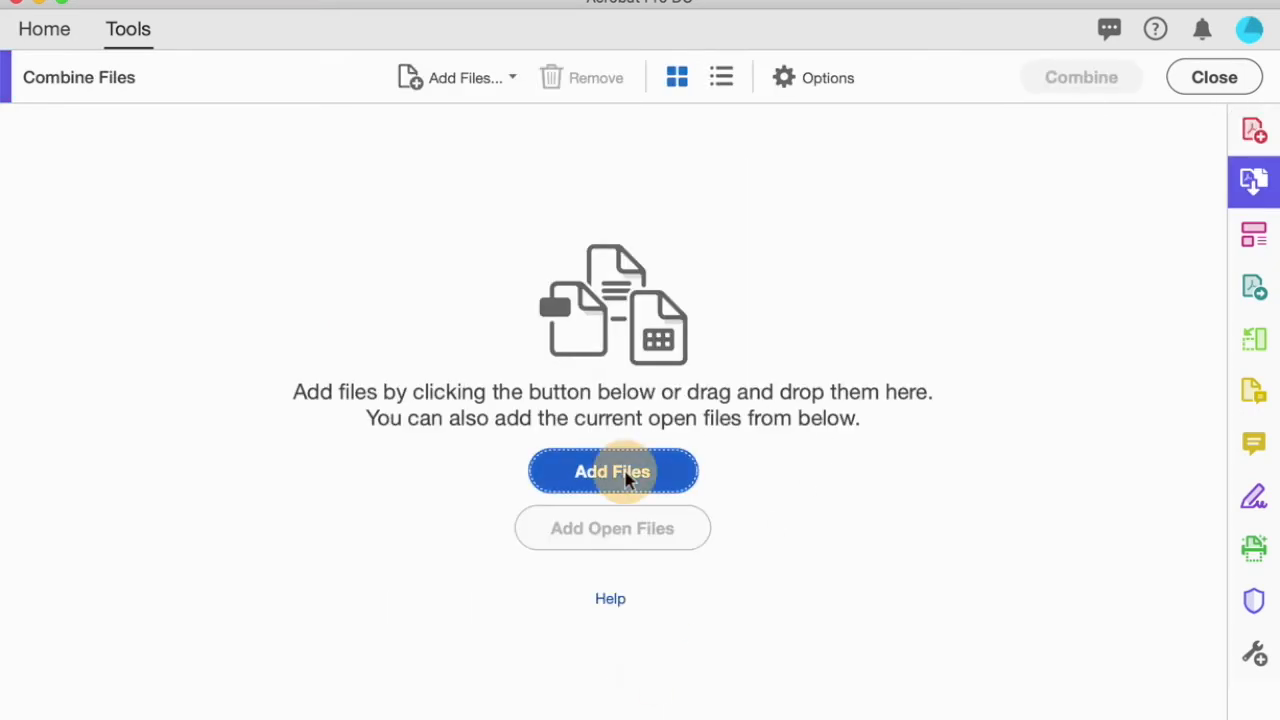
Select IMG_2383.jpeg through IMG_2394.jpeg in BATEY sketchbook1 and add all twelve
{"action": "left_click", "coordinate": [612, 471]}
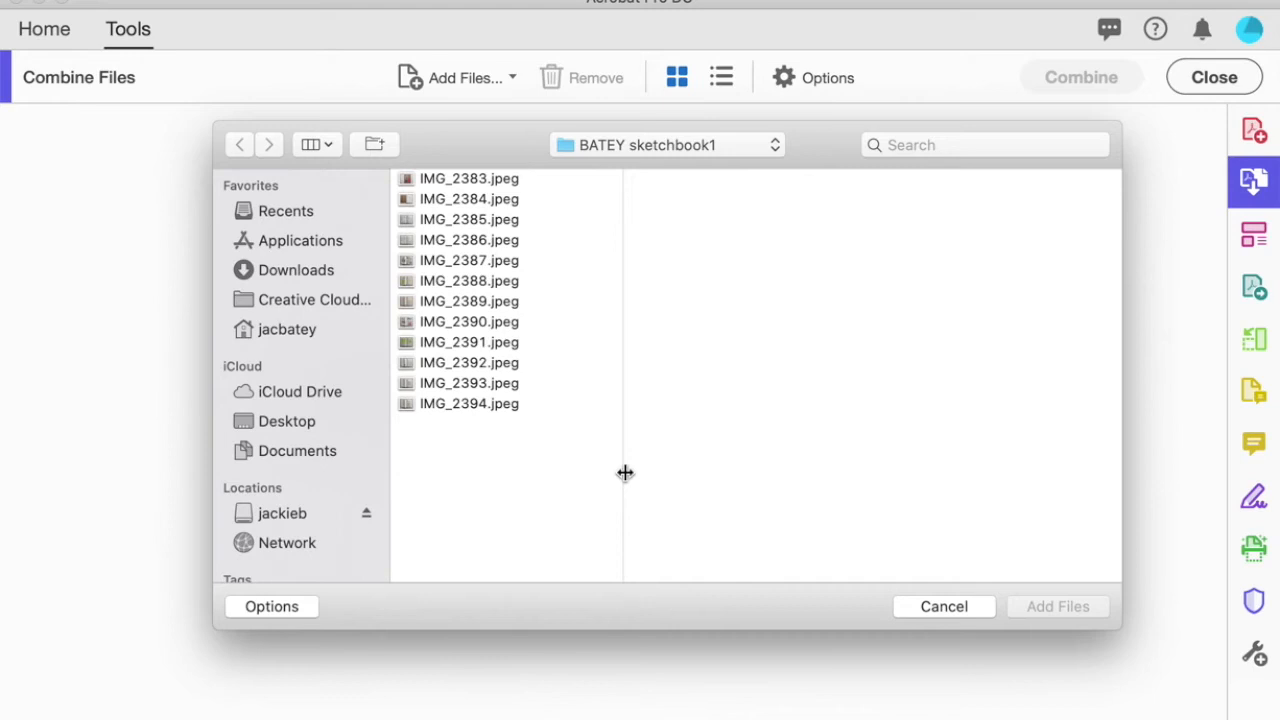
{"action": "mouse_move", "coordinate": [620, 147]}
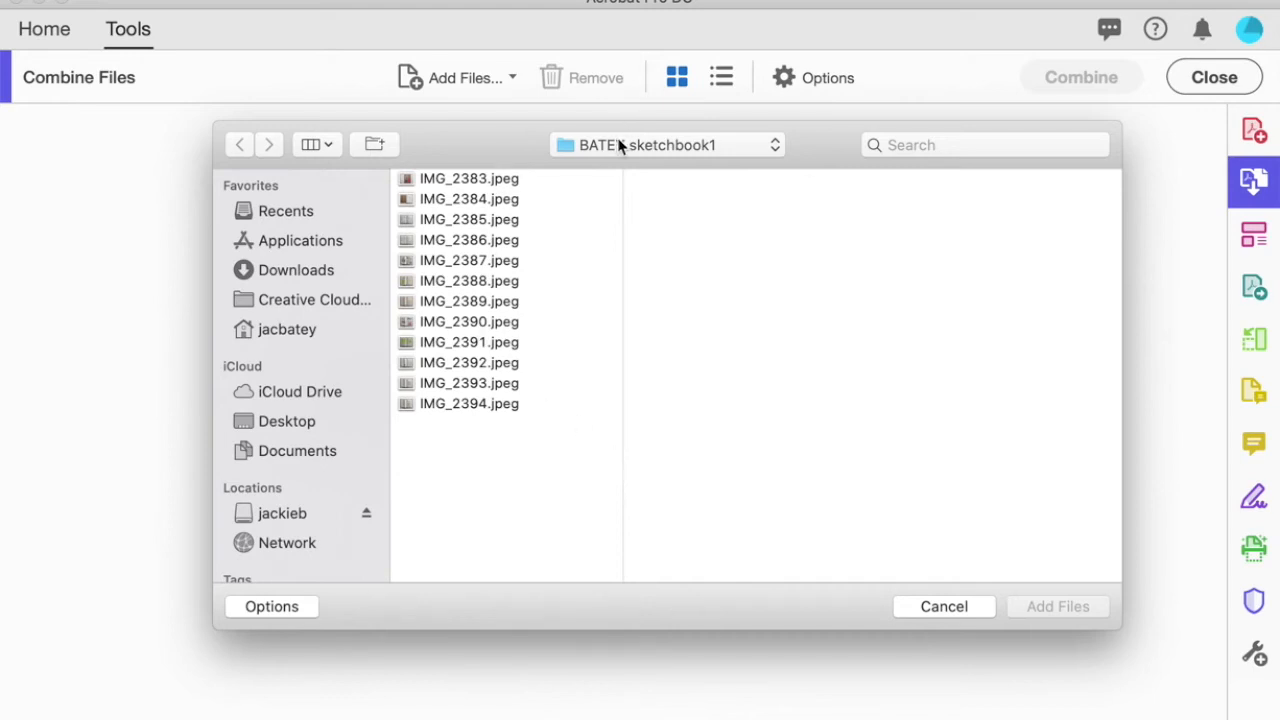
{"action": "mouse_move", "coordinate": [503, 185]}
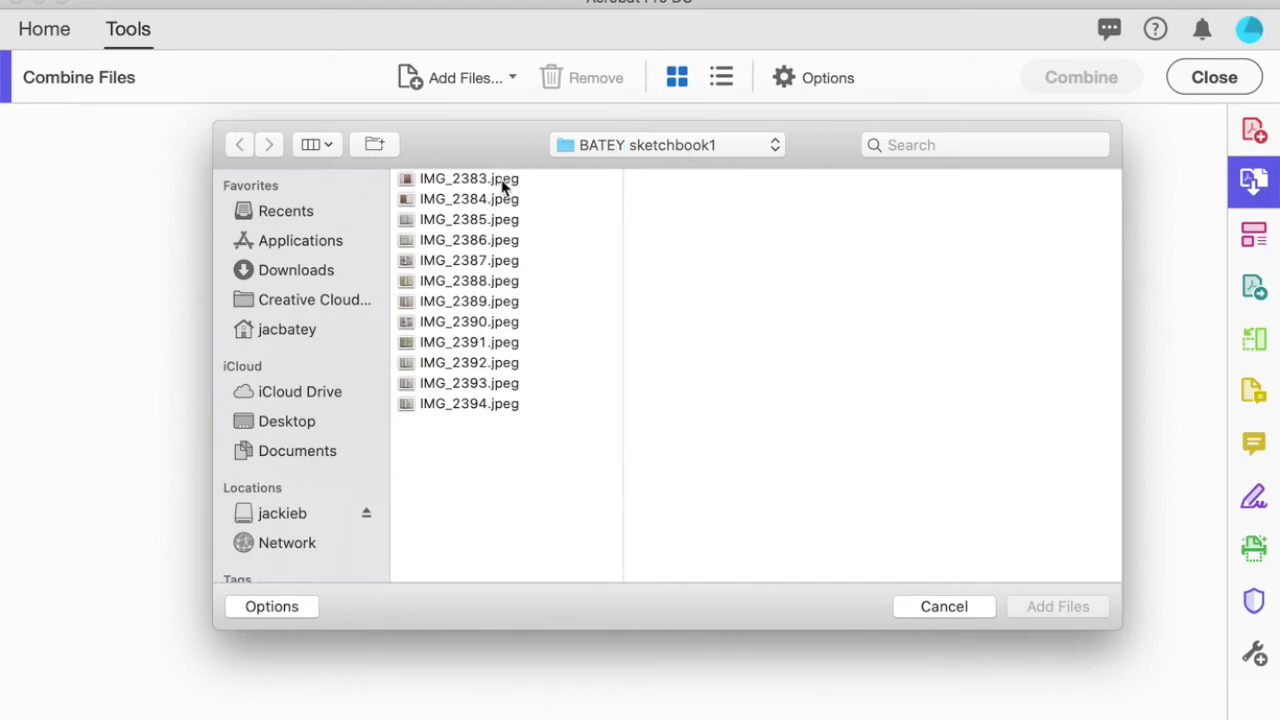
{"action": "left_click", "coordinate": [469, 178]}
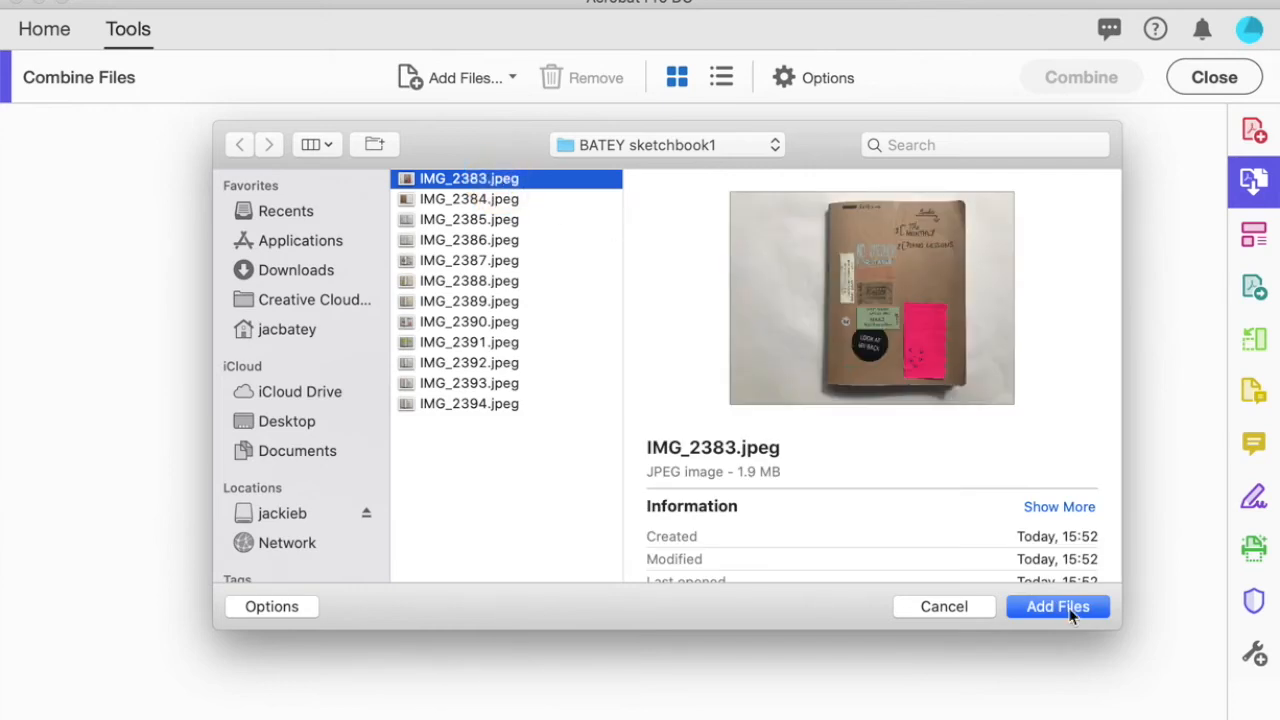
{"action": "mouse_move", "coordinate": [485, 205]}
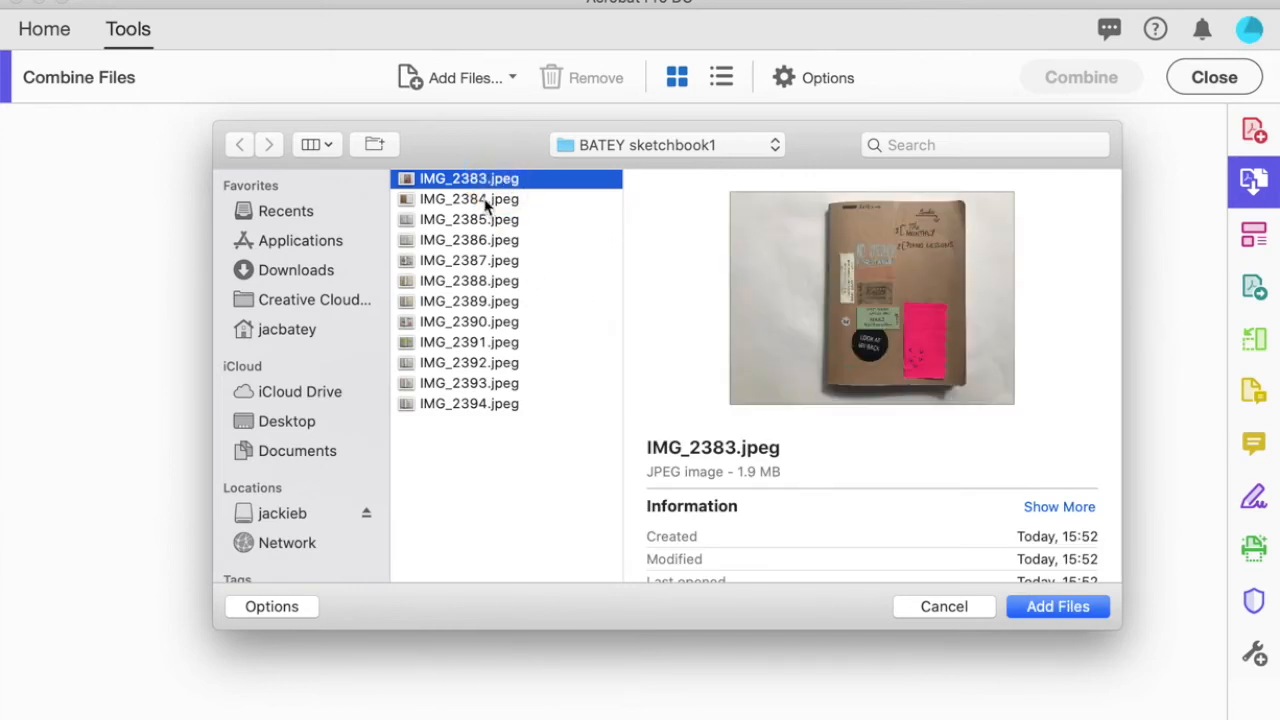
{"action": "left_click", "coordinate": [468, 301]}
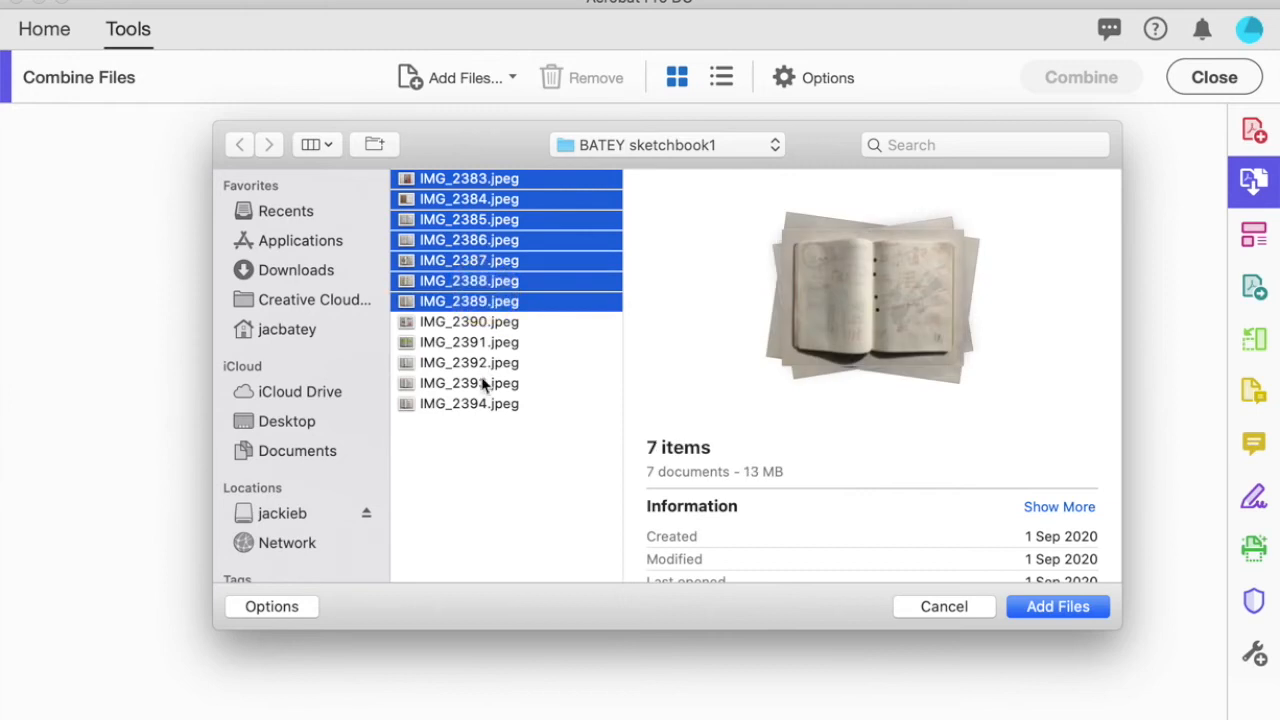
{"action": "left_click", "coordinate": [469, 403]}
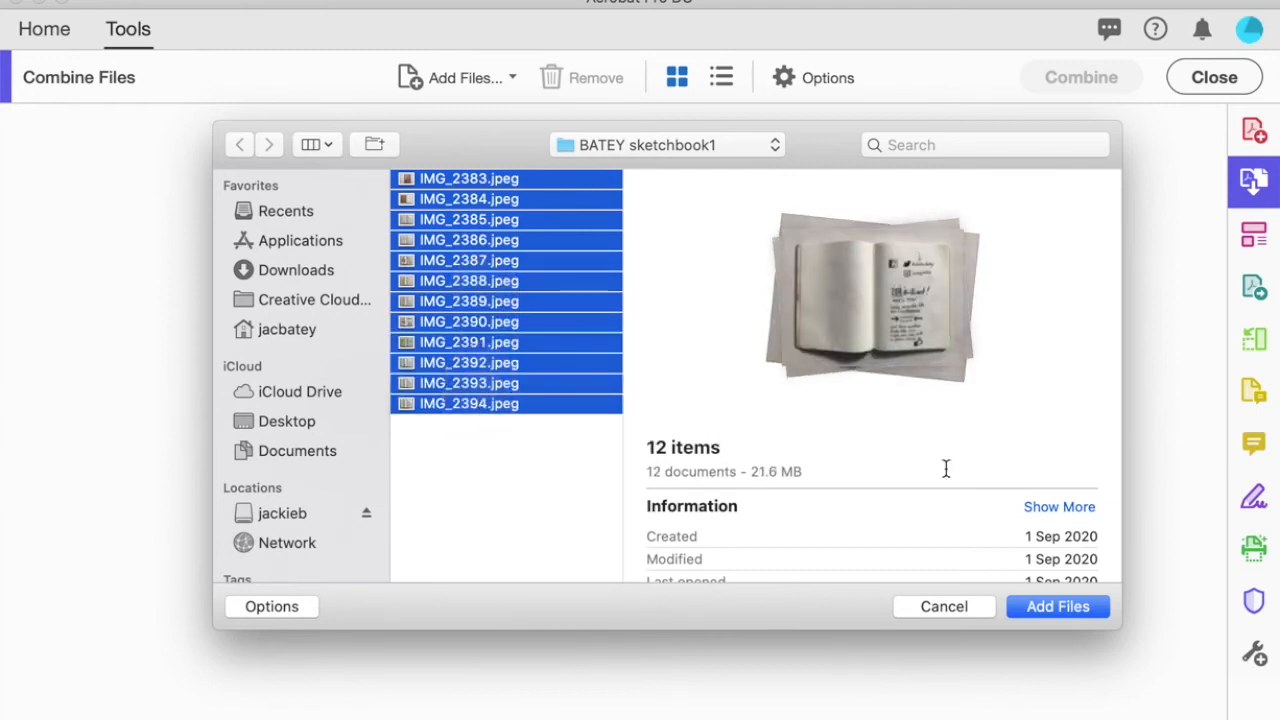
{"action": "left_click", "coordinate": [1057, 606]}
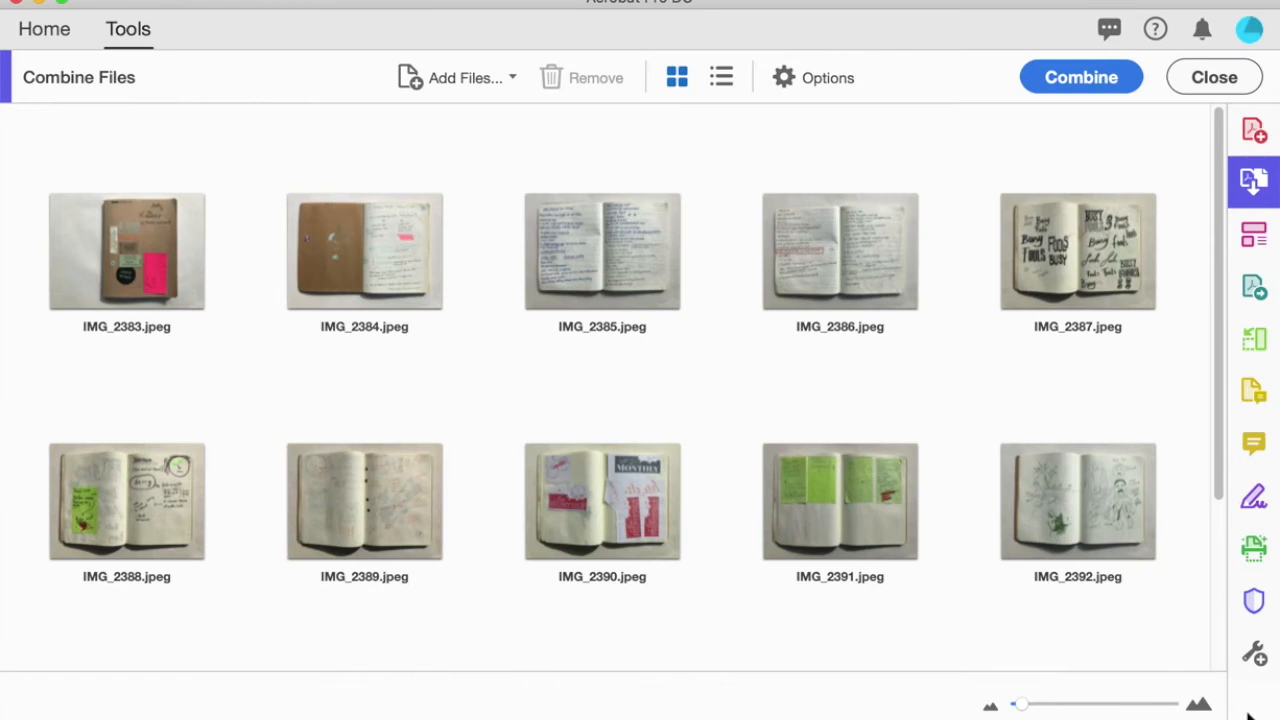
Move the IMG_2384 thumbnail right after IMG_2383 and start combining the photos
{"action": "scroll", "scroll_direction": "down", "scroll_amount": 3}
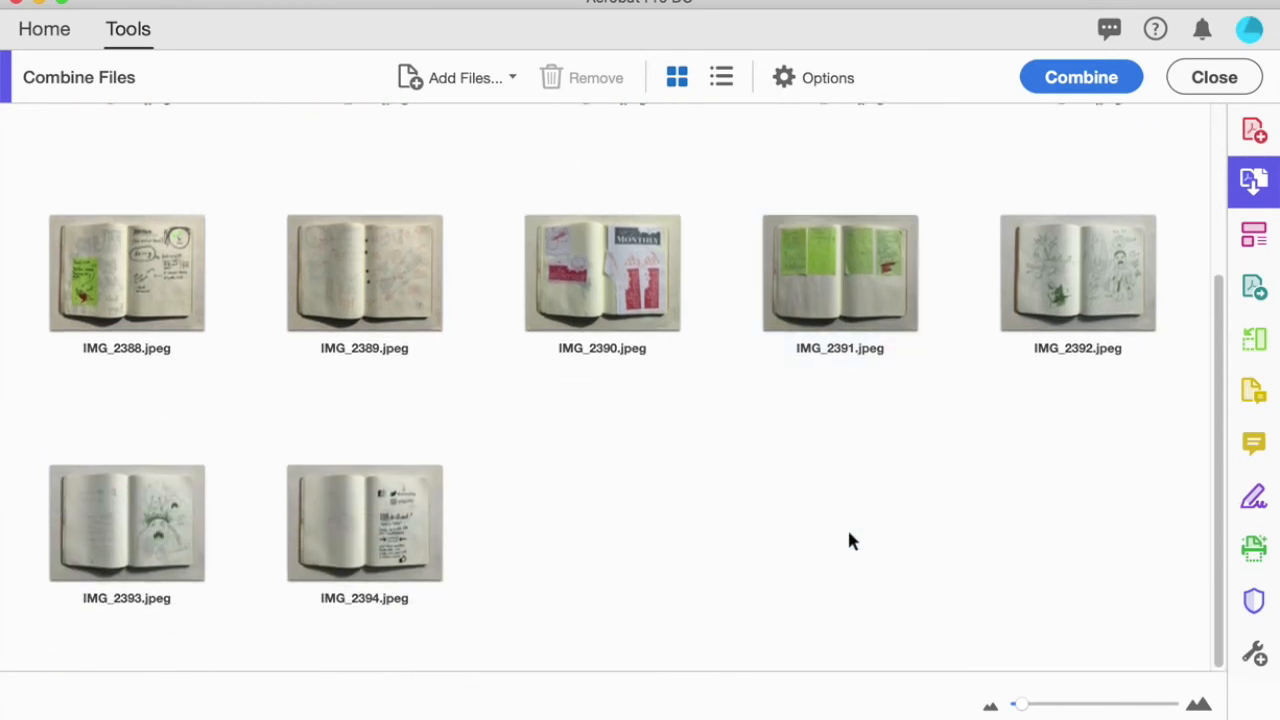
{"action": "scroll", "scroll_direction": "up", "scroll_amount": 3}
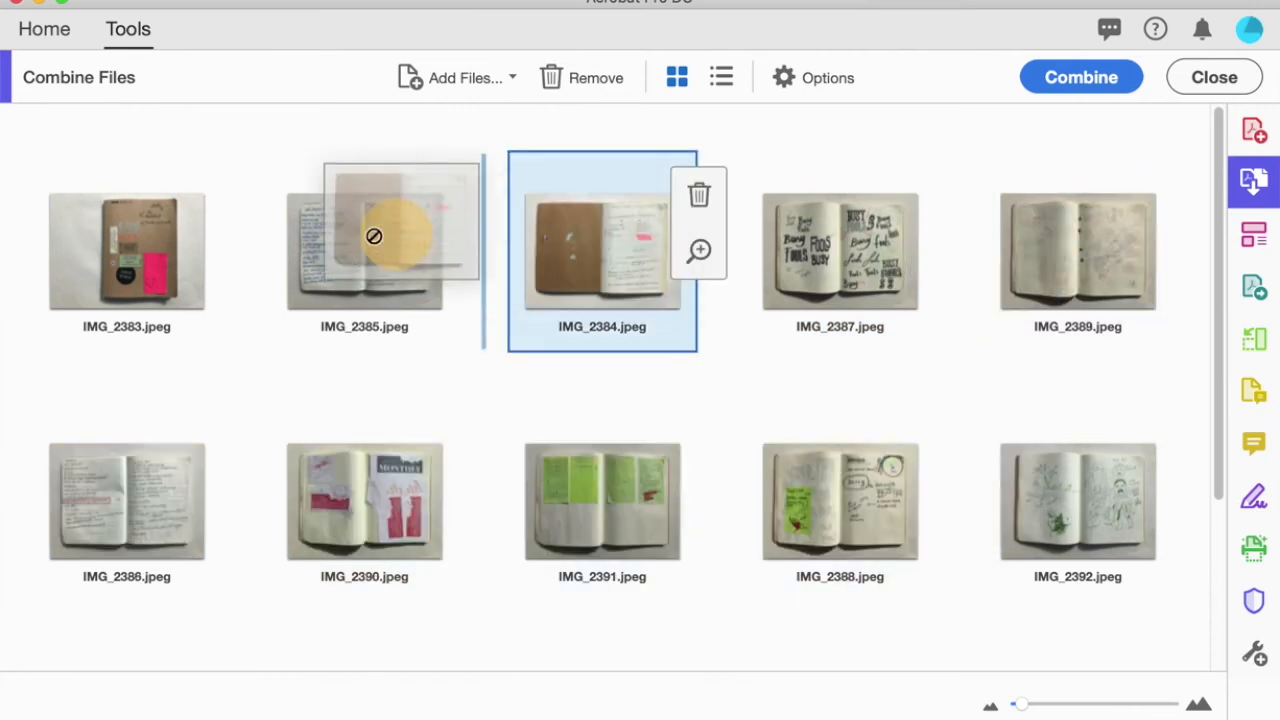
{"action": "left_click_drag", "start_coordinate": [602, 237], "coordinate": [364, 237]}
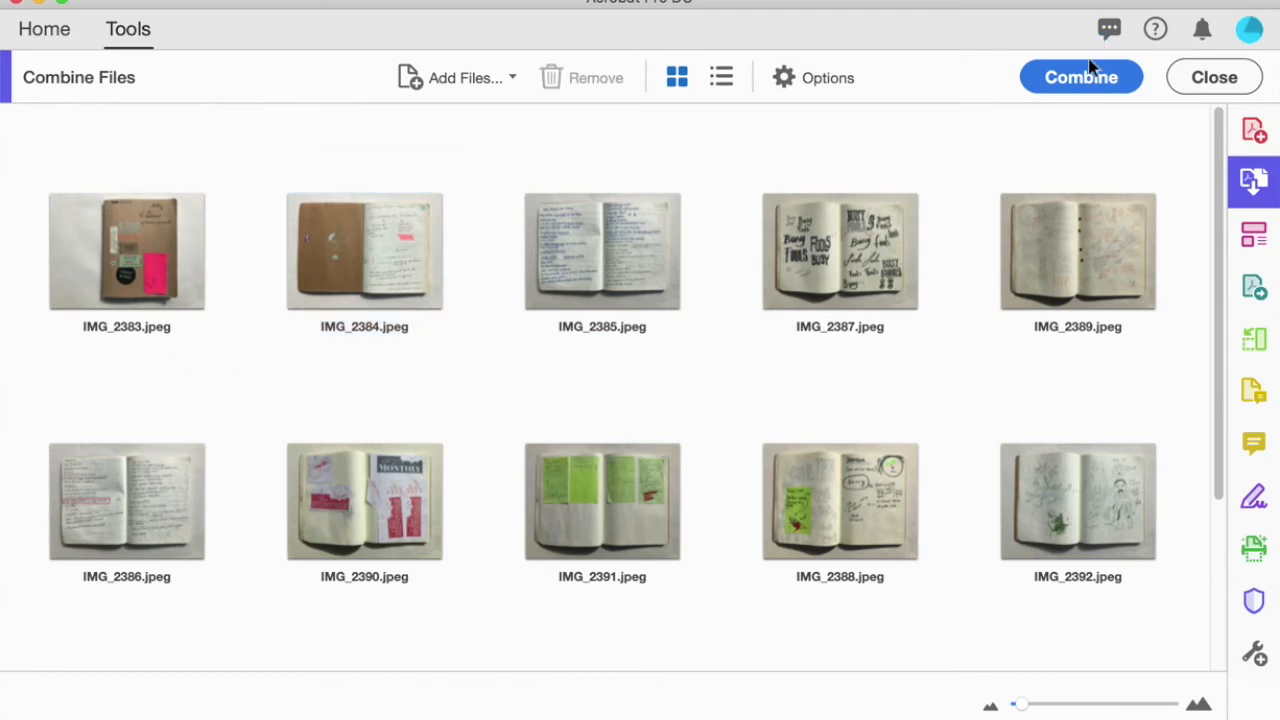
{"action": "left_click", "coordinate": [1081, 77]}
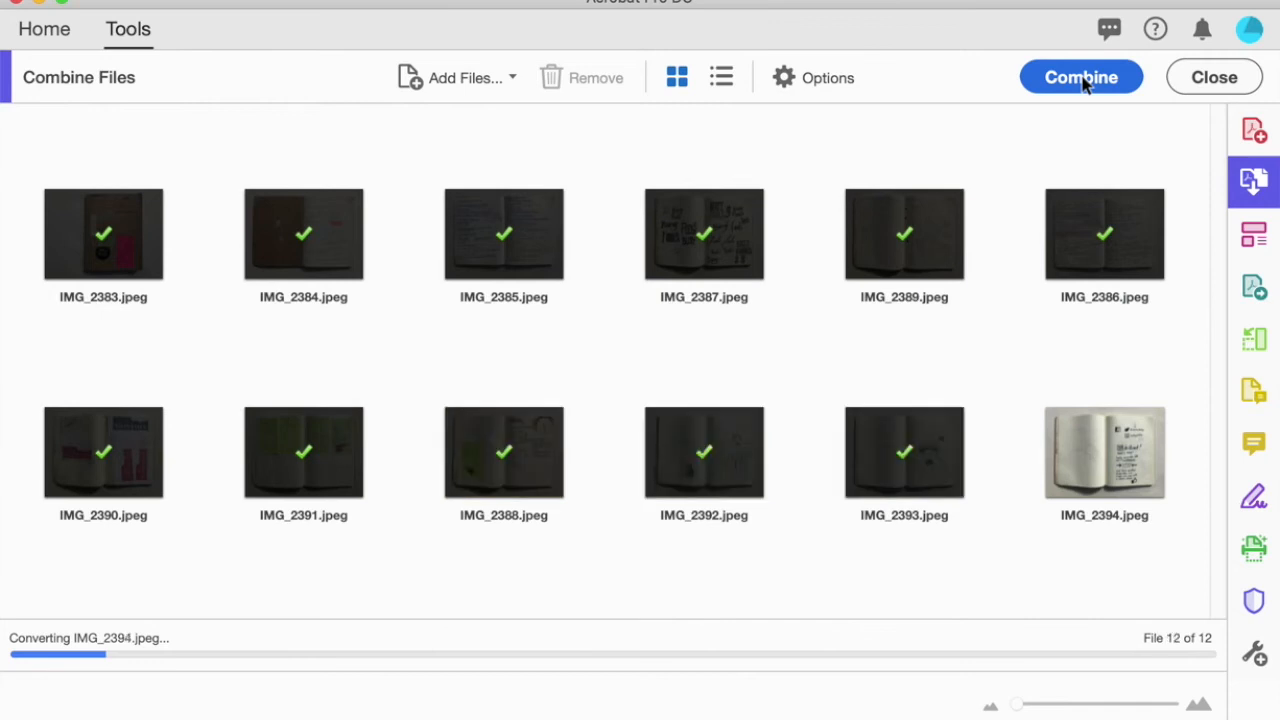
Page through the finished Binder1.pdf to pages 4 and 2, then back to page 1
{"action": "left_click", "coordinate": [1081, 77]}
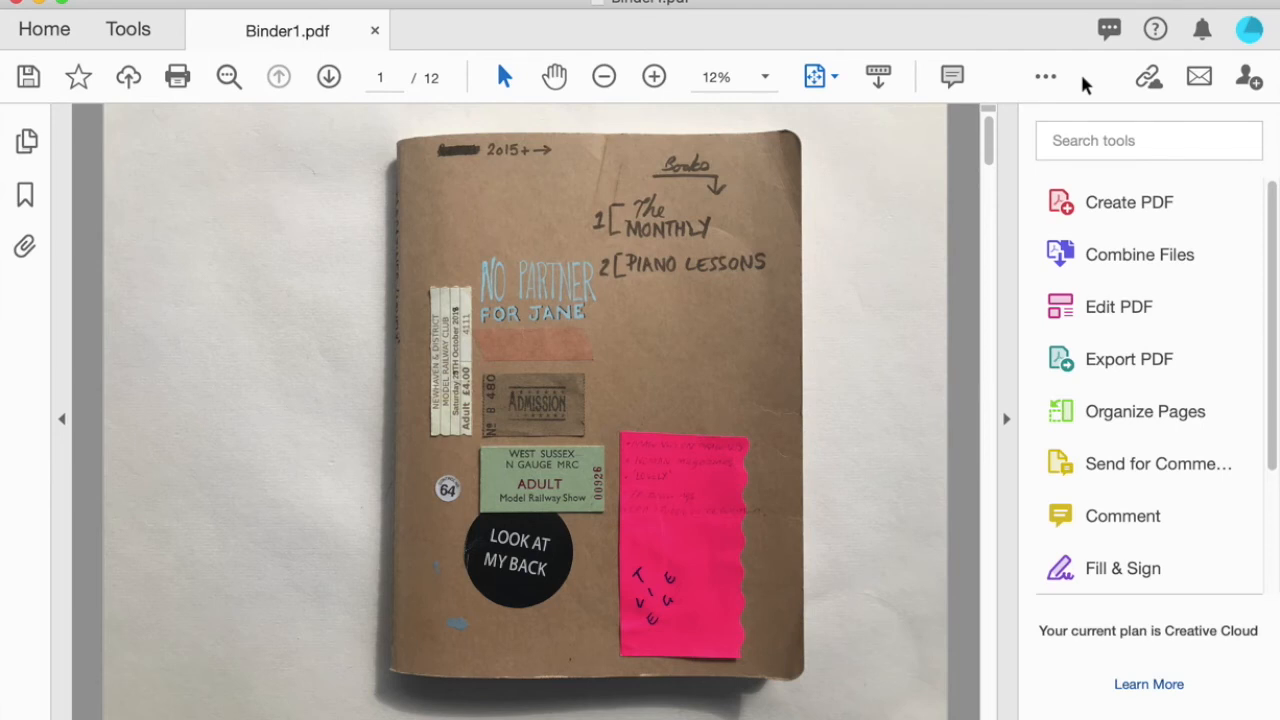
{"action": "left_click", "coordinate": [328, 76]}
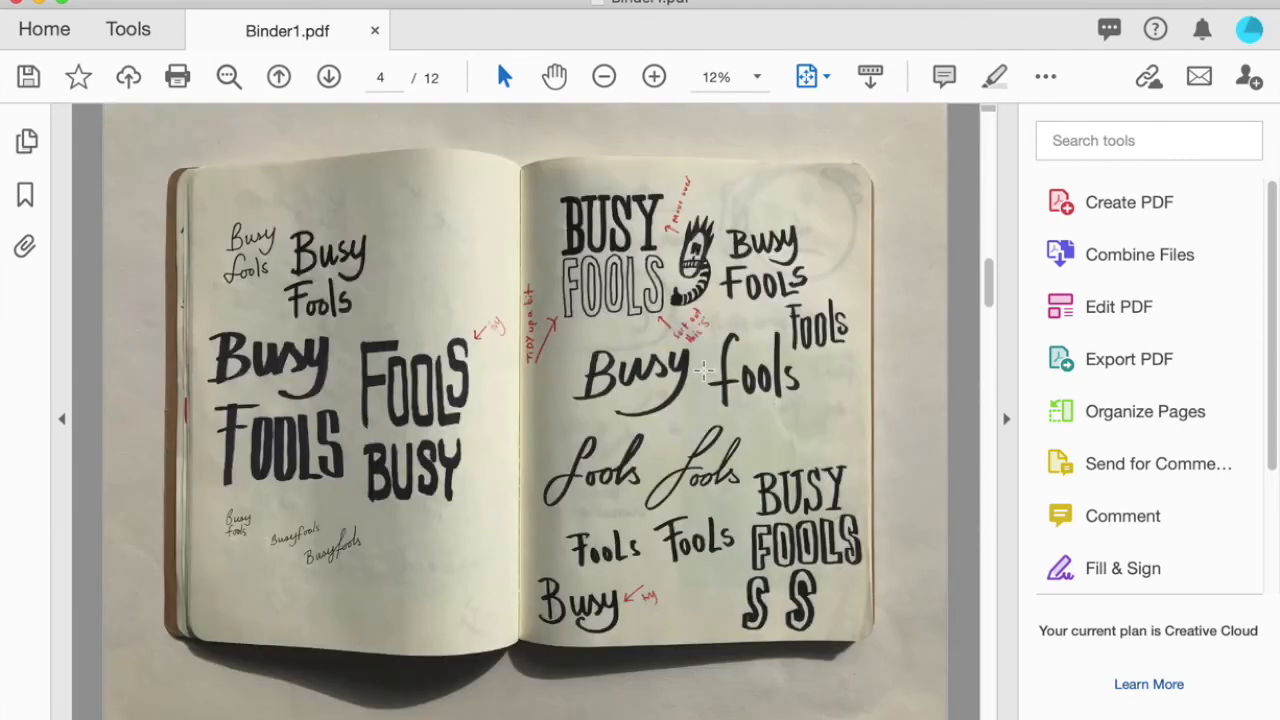
{"action": "left_click", "coordinate": [329, 77]}
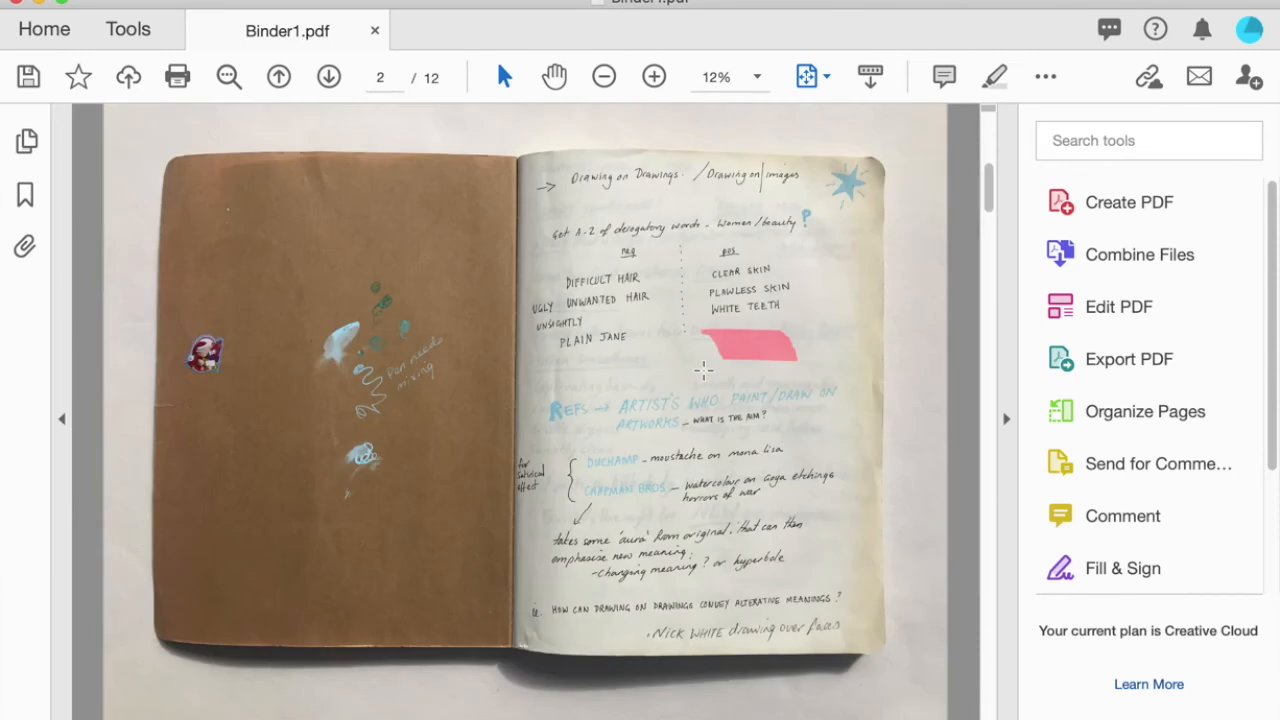
{"action": "left_click", "coordinate": [278, 76]}
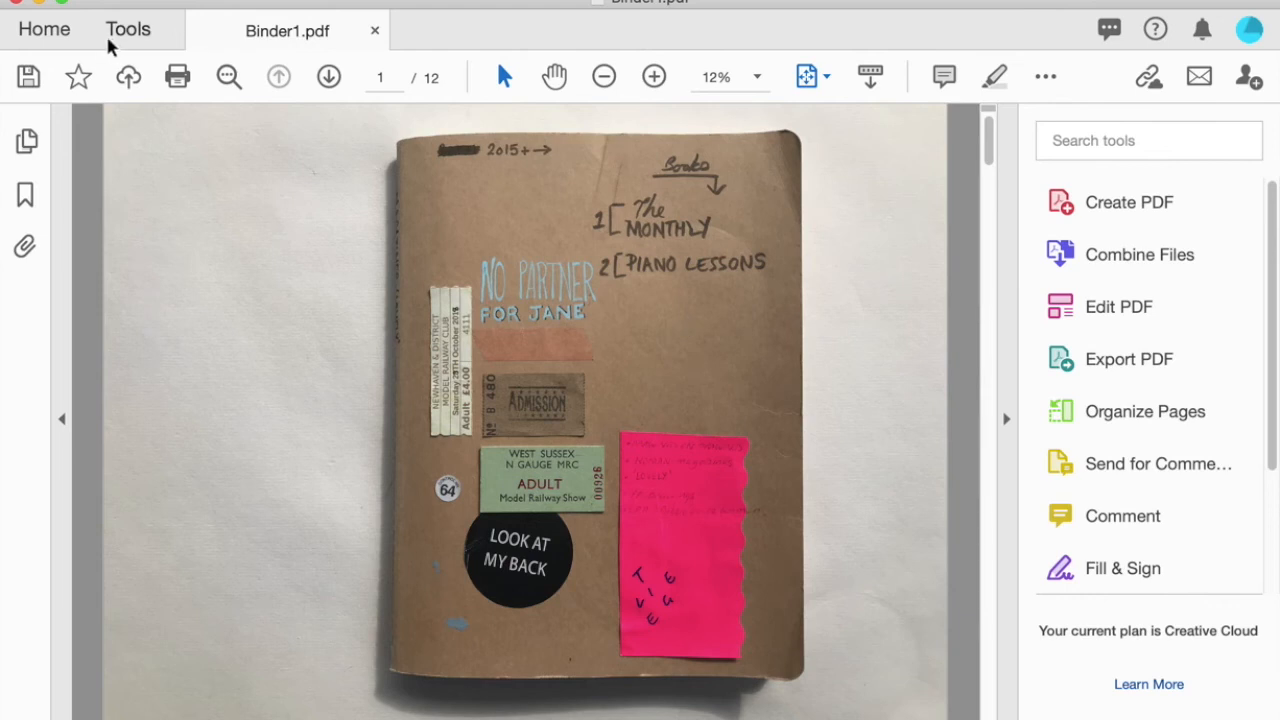
{"action": "mouse_move", "coordinate": [28, 77]}
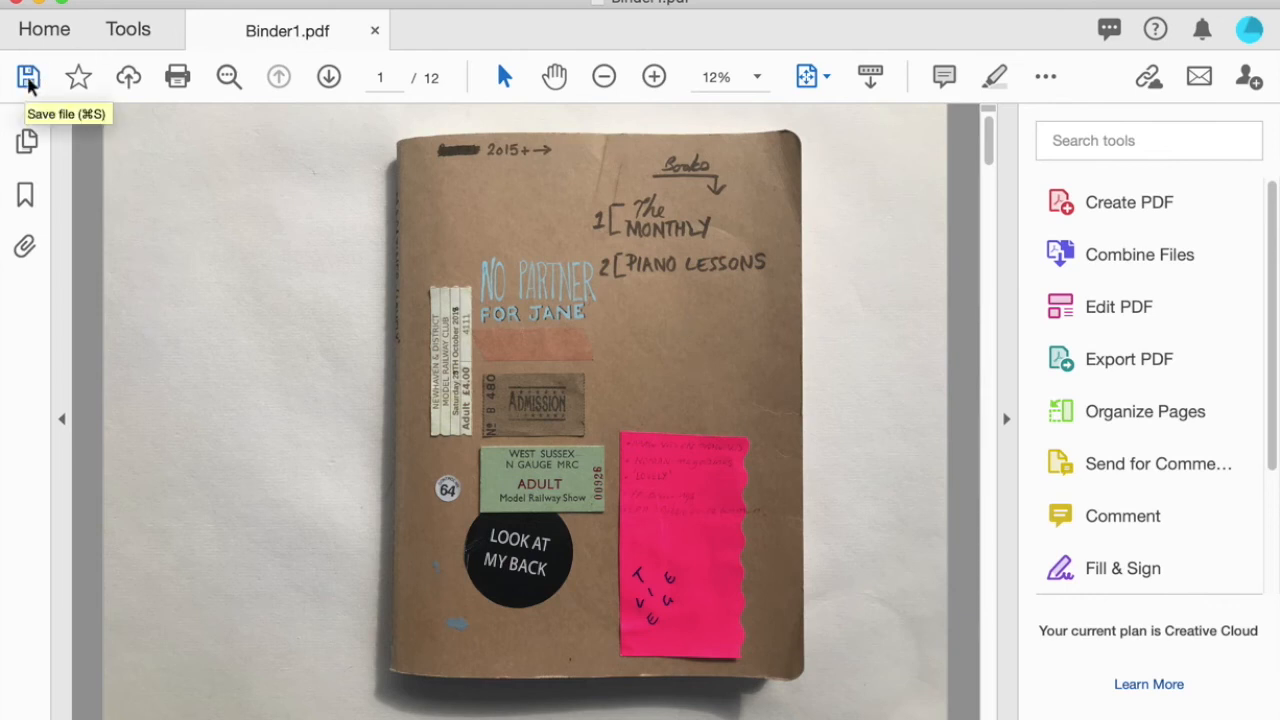
Start saving the combined PDF and name it 'Batey Sketchbook'
{"action": "left_click", "coordinate": [27, 77]}
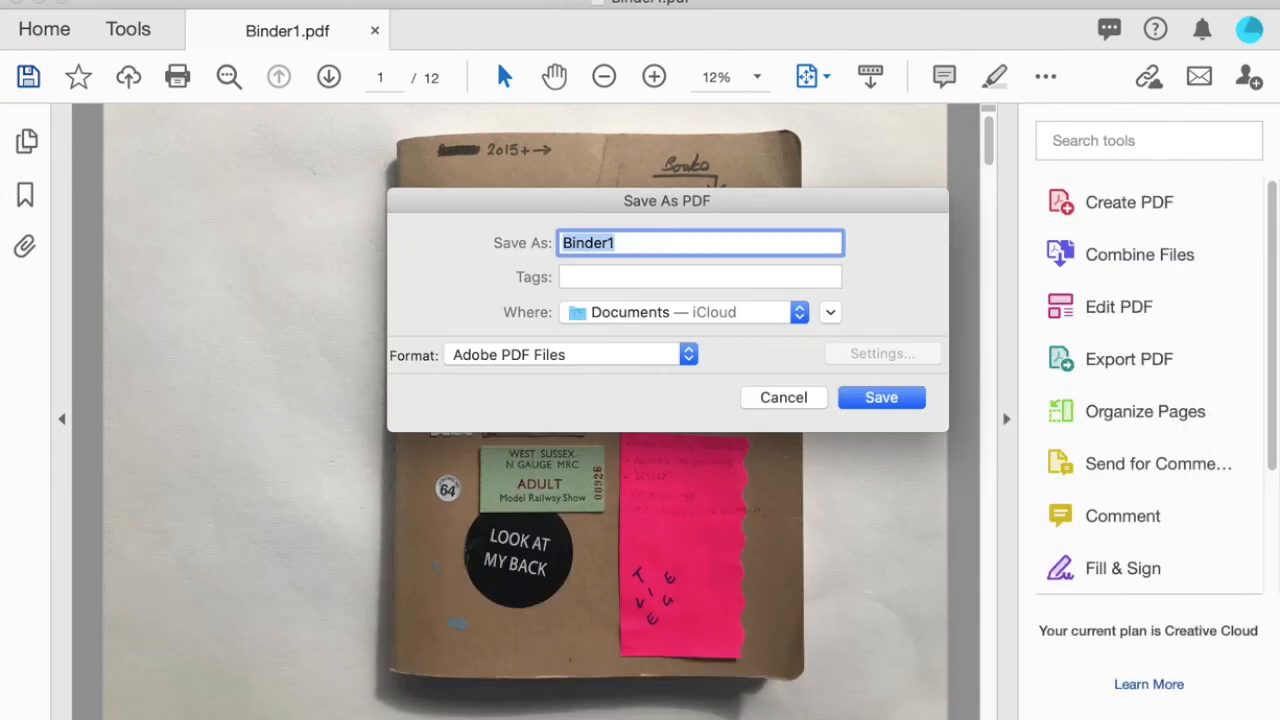
{"action": "left_click", "coordinate": [635, 243]}
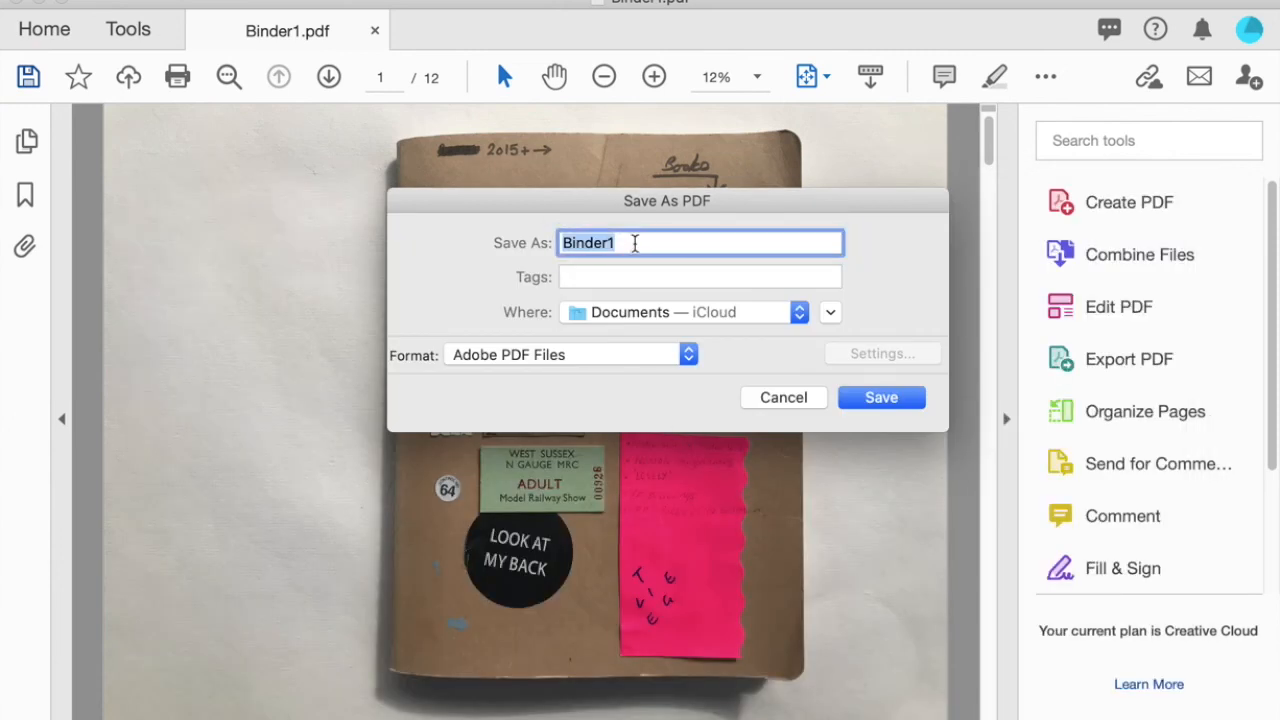
{"action": "type", "text": "Bat"}
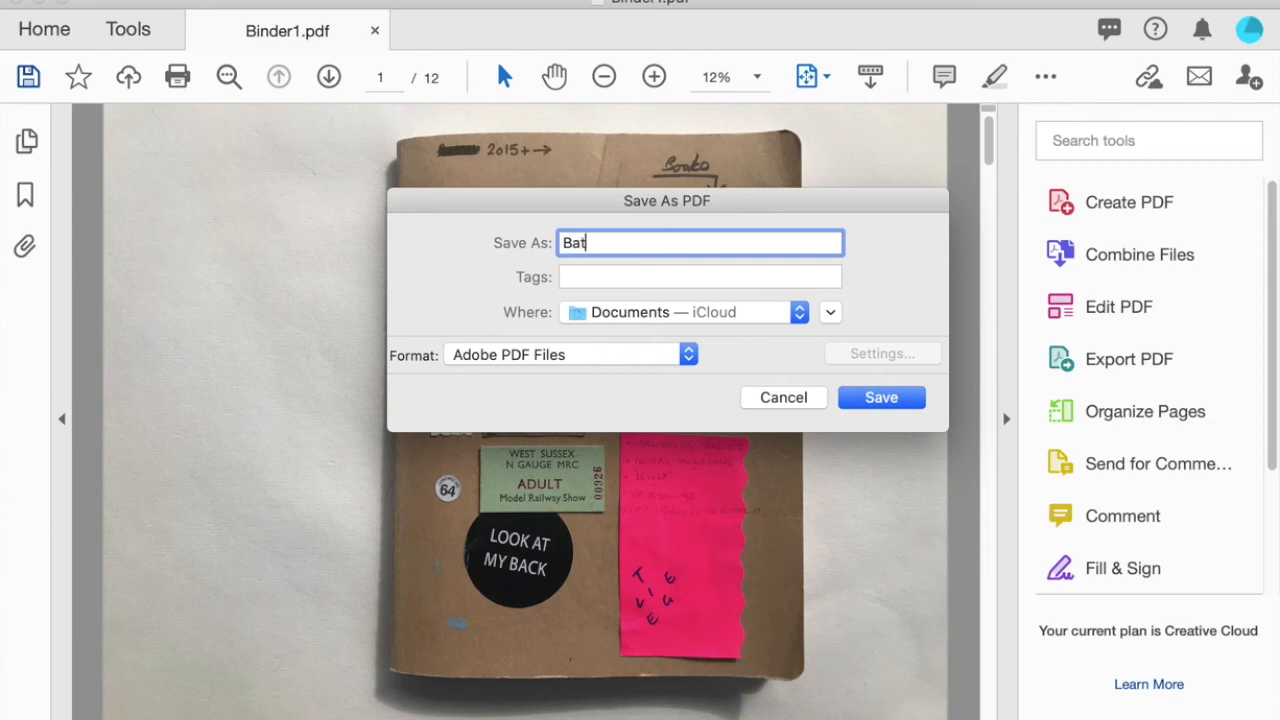
{"action": "type", "text": "ey Ske"}
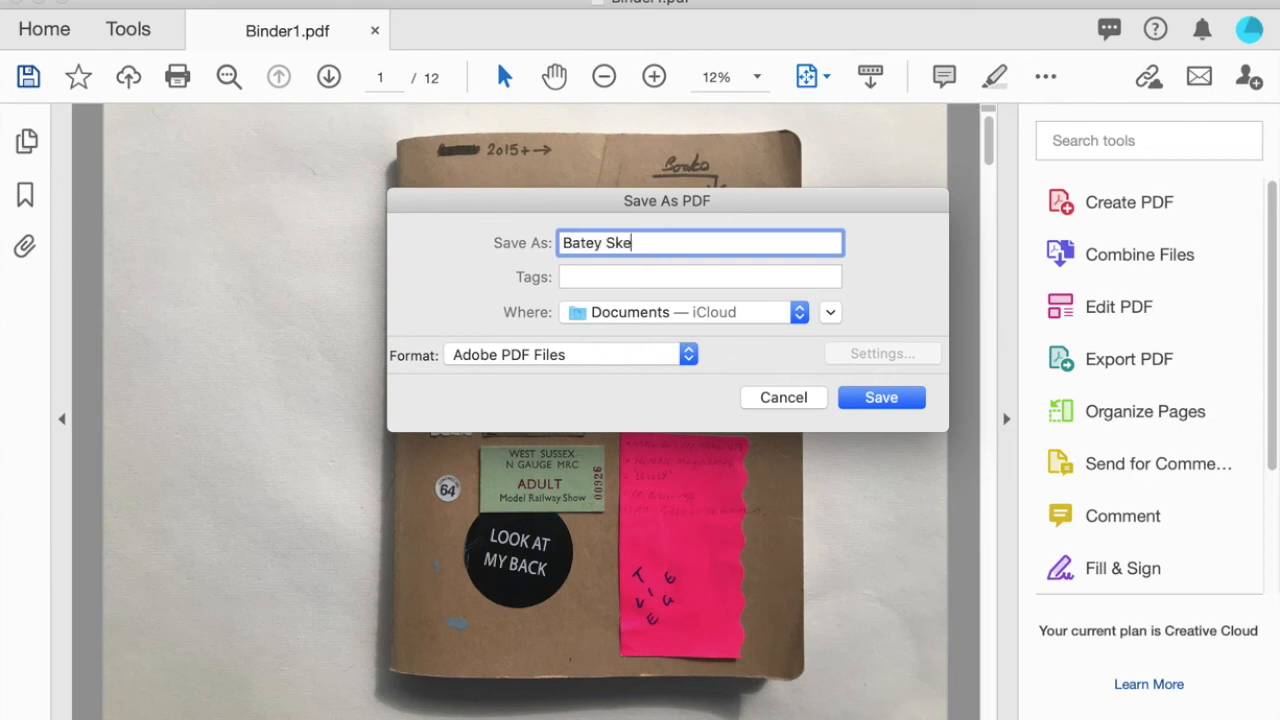
{"action": "type", "text": "tchbook"}
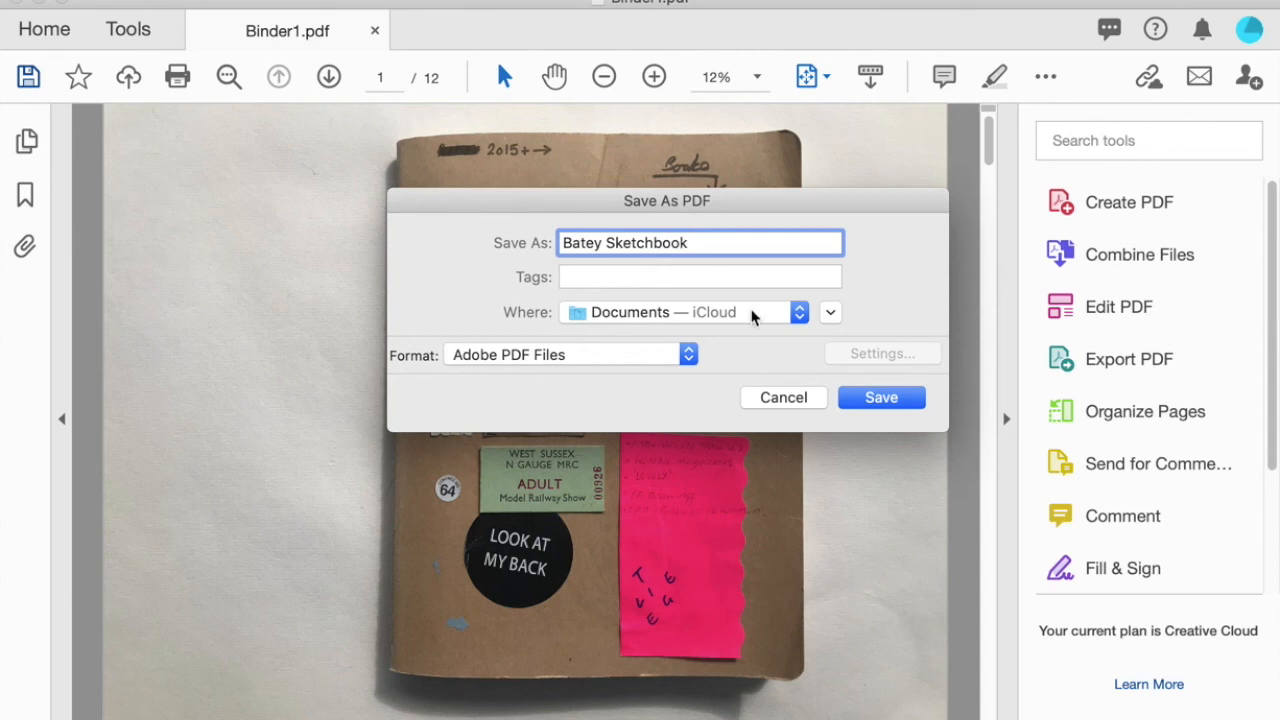
Set the save location to the local computer instead of iCloud and save
{"action": "left_click", "coordinate": [798, 312]}
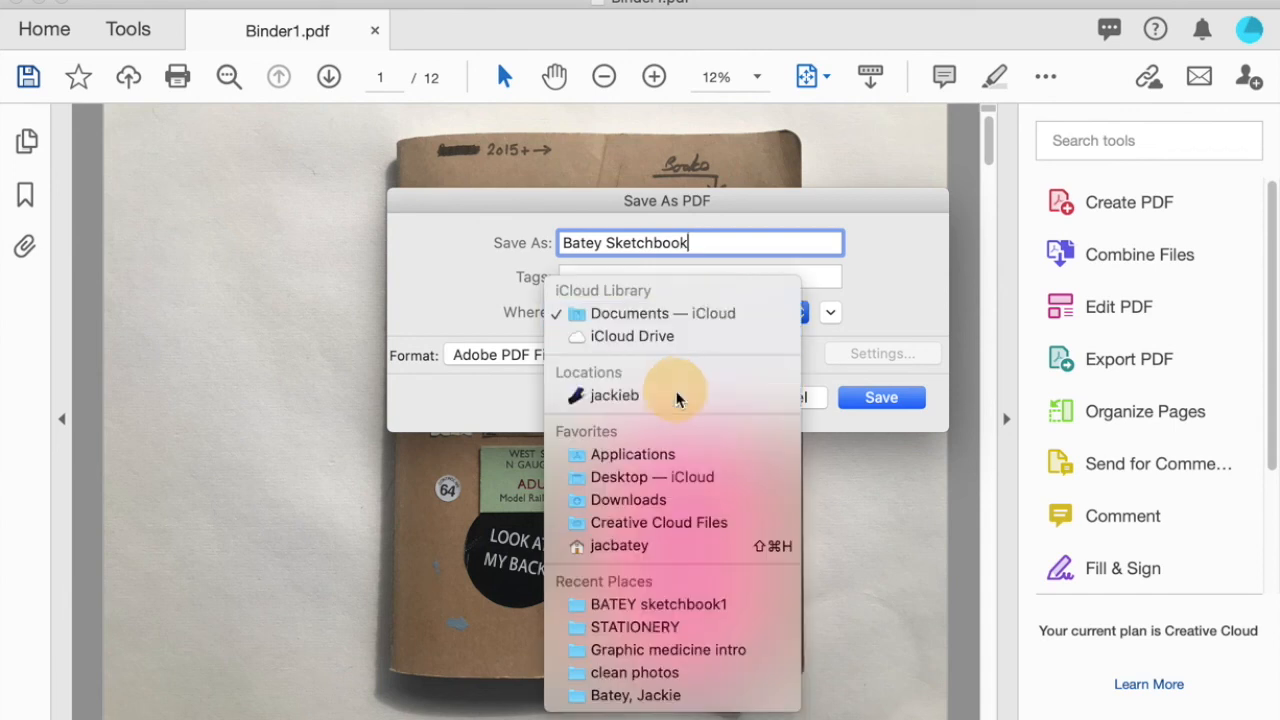
{"action": "left_click", "coordinate": [614, 395]}
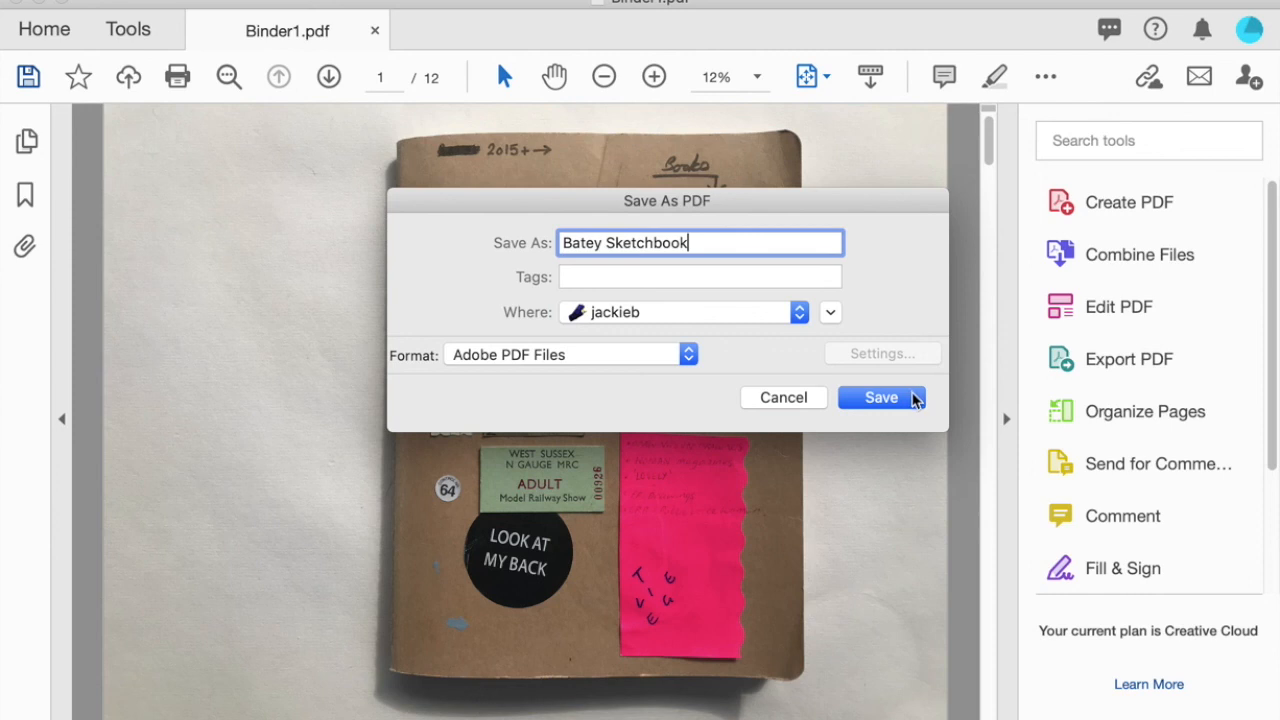
{"action": "left_click", "coordinate": [881, 397]}
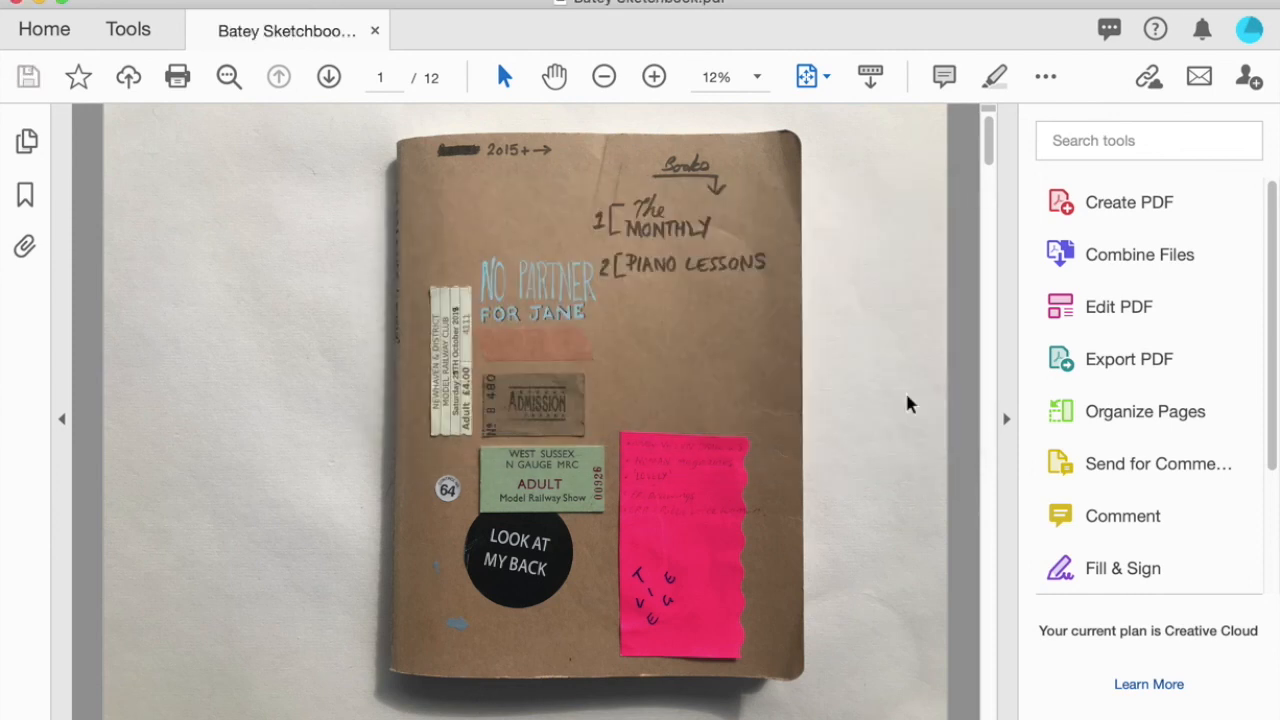